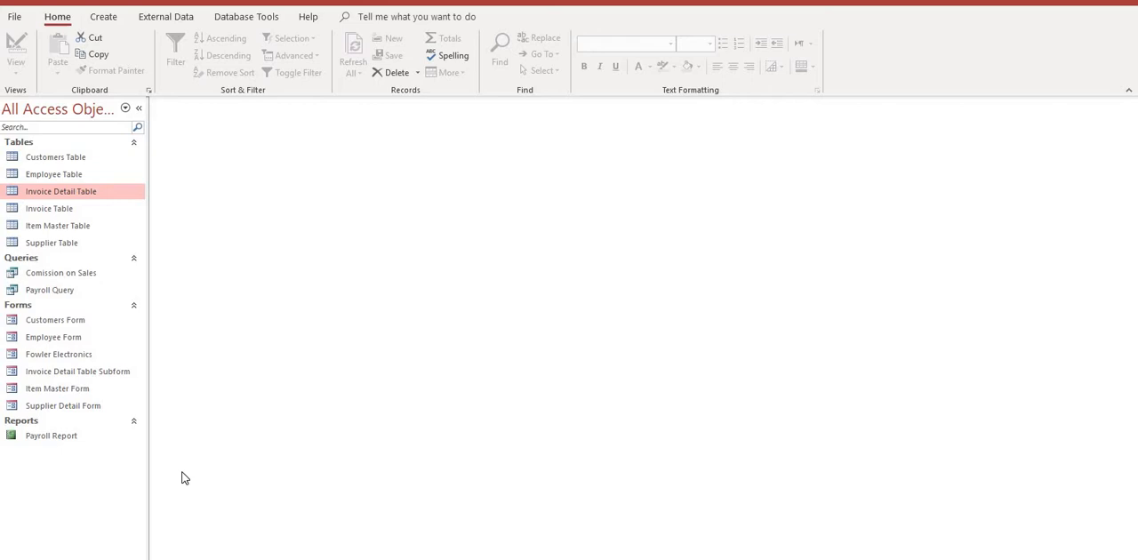
{"action": "mouse_move", "coordinate": [93, 37]}
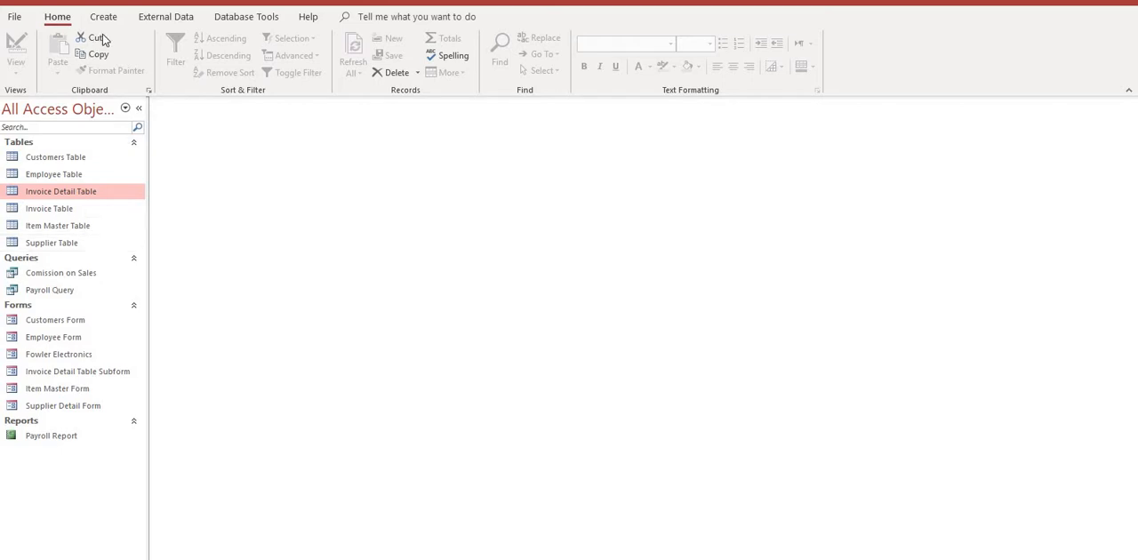
{"action": "mouse_move", "coordinate": [100, 27]}
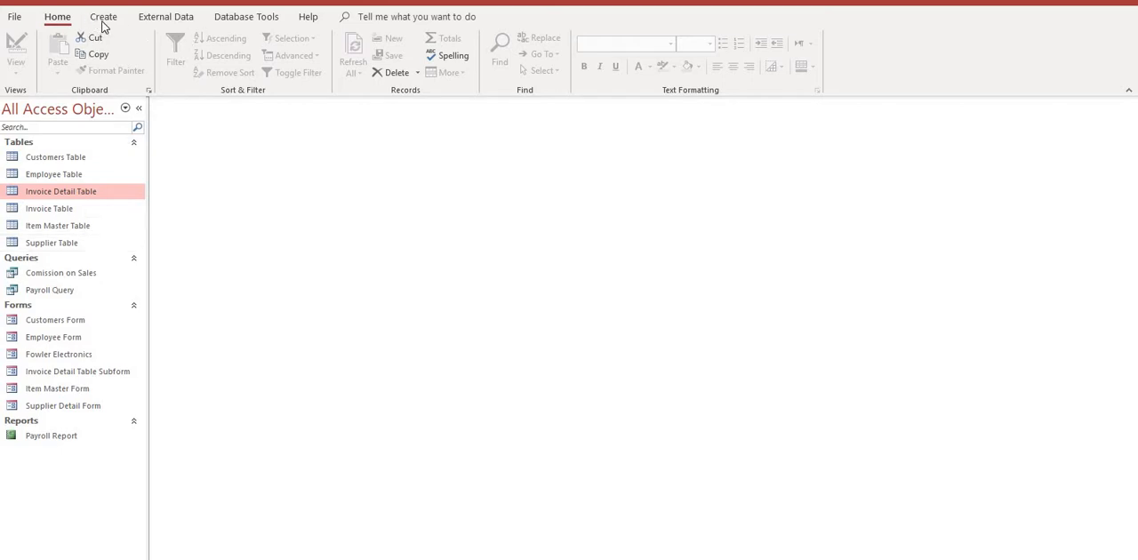
Step: Create a new blank table, Table1, from the Create ribbon
{"action": "left_click", "coordinate": [103, 16]}
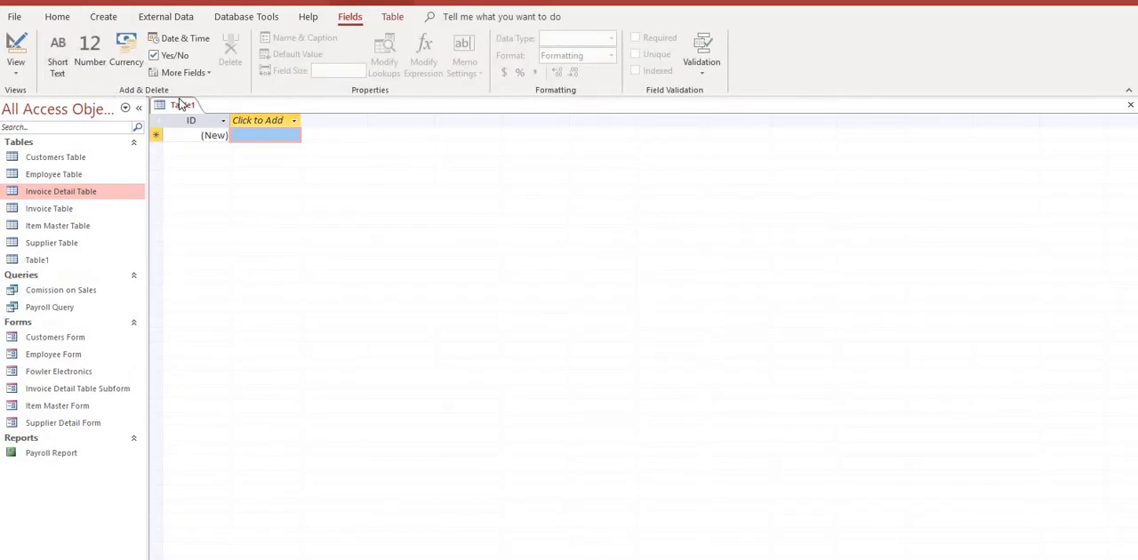
Step: Switch Table1 to Design View, saving it as Invoice Table 2 without replacing the existing Invoice Table
{"action": "right_click", "coordinate": [181, 105]}
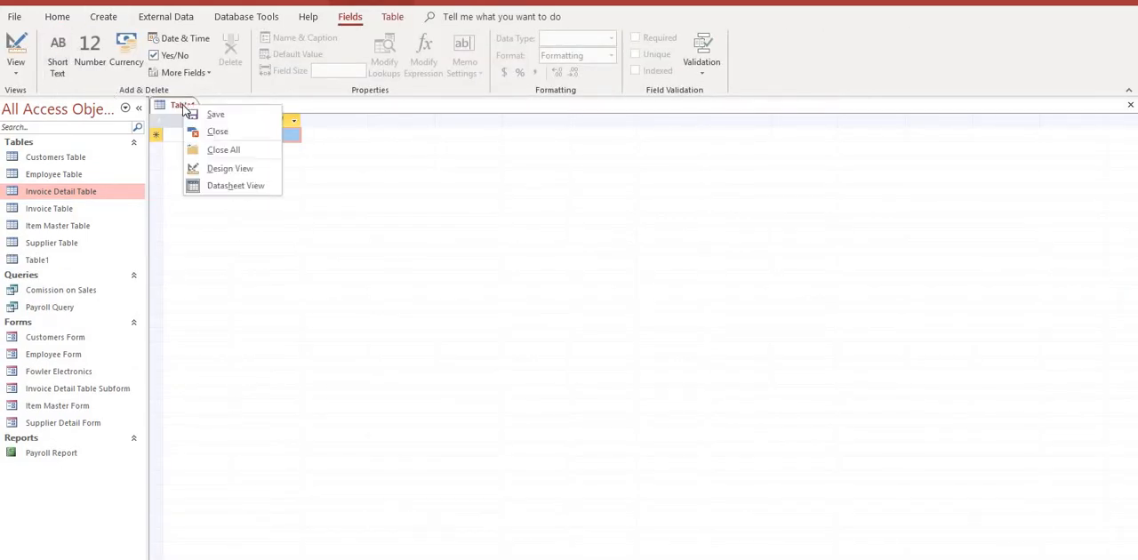
{"action": "left_click", "coordinate": [215, 114]}
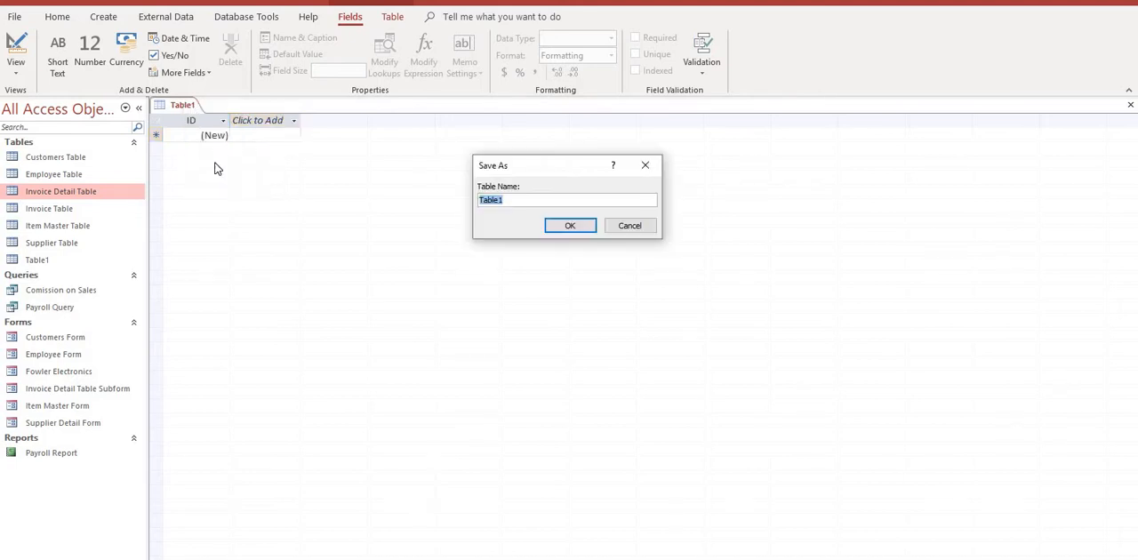
{"action": "type", "text": "Inv"}
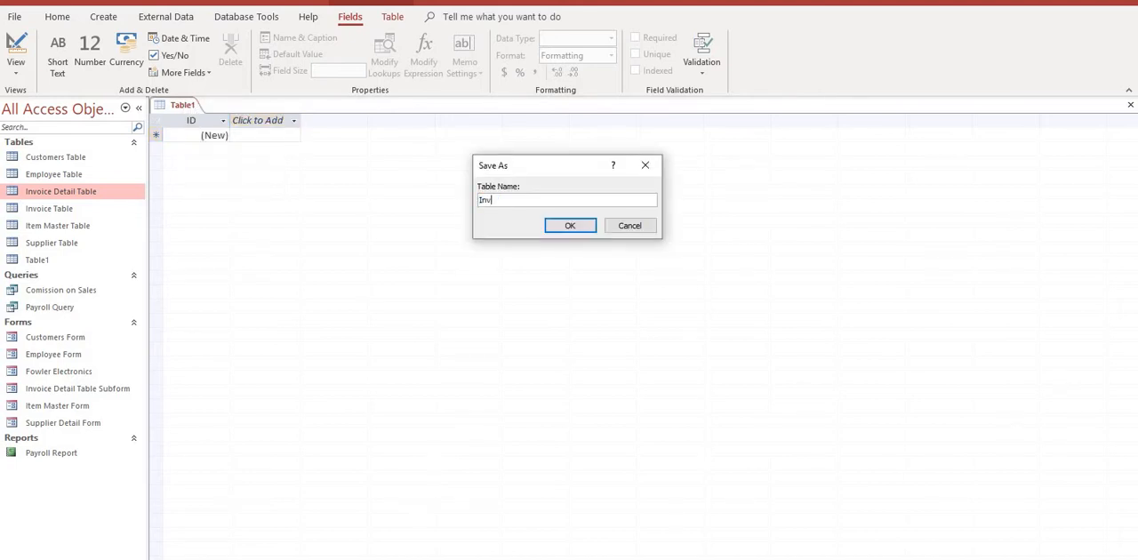
{"action": "type", "text": "Invoice Table"}
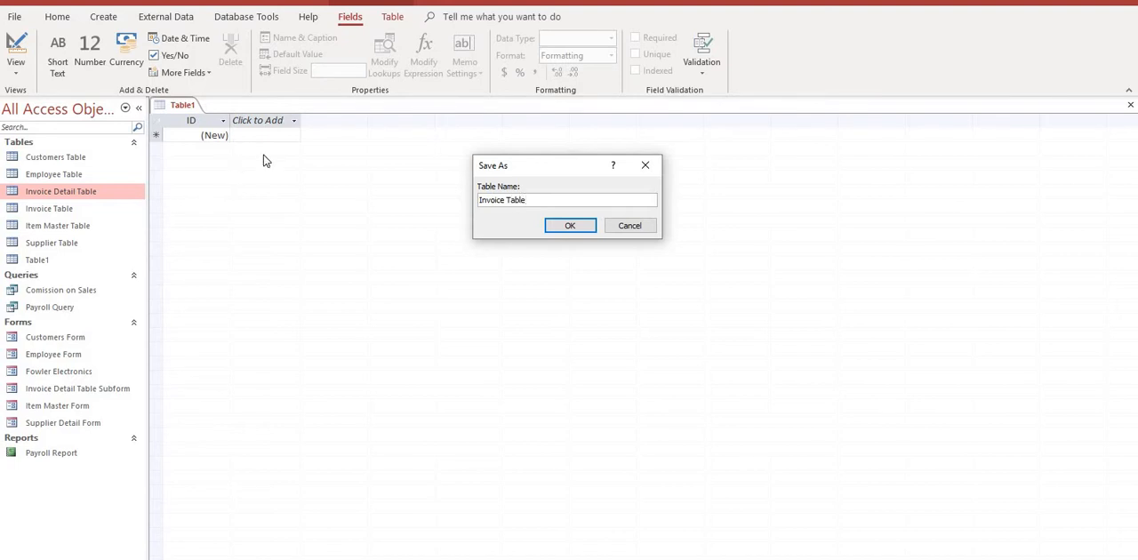
{"action": "left_click", "coordinate": [570, 224]}
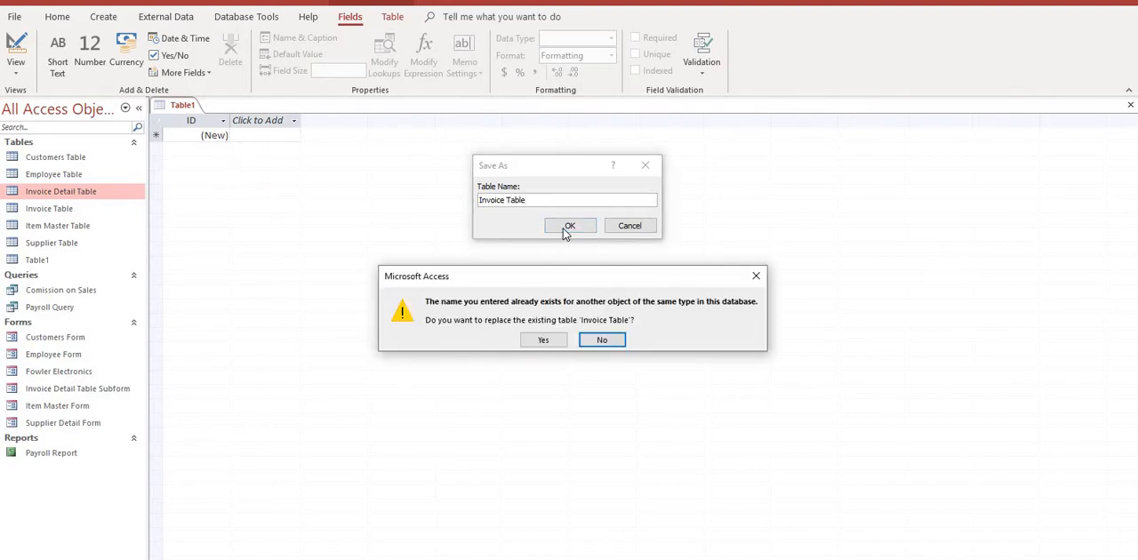
{"action": "left_click", "coordinate": [601, 339]}
{"action": "type", "text": " 2"}
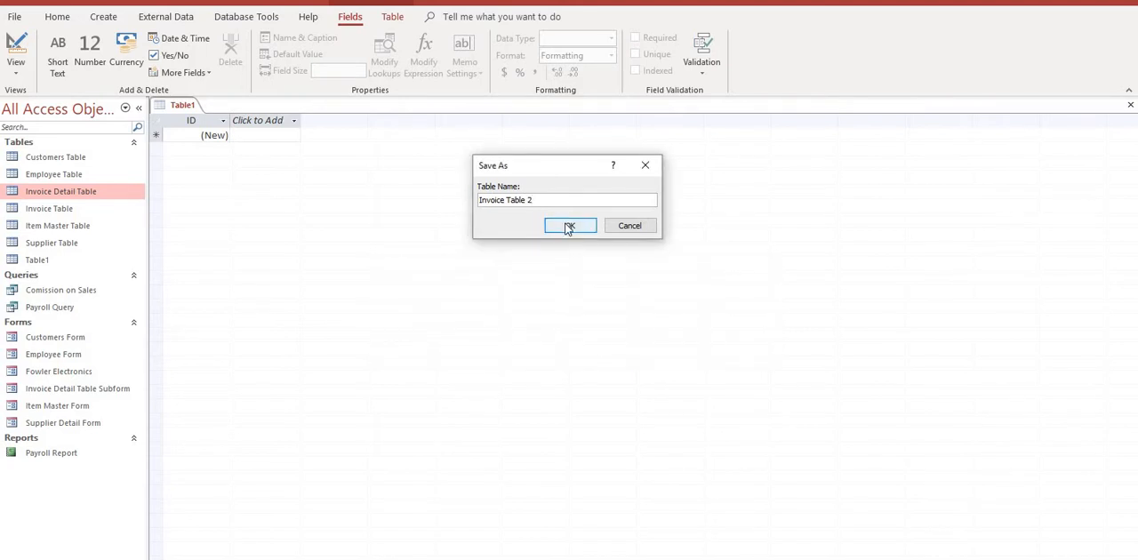
{"action": "left_click", "coordinate": [569, 224]}
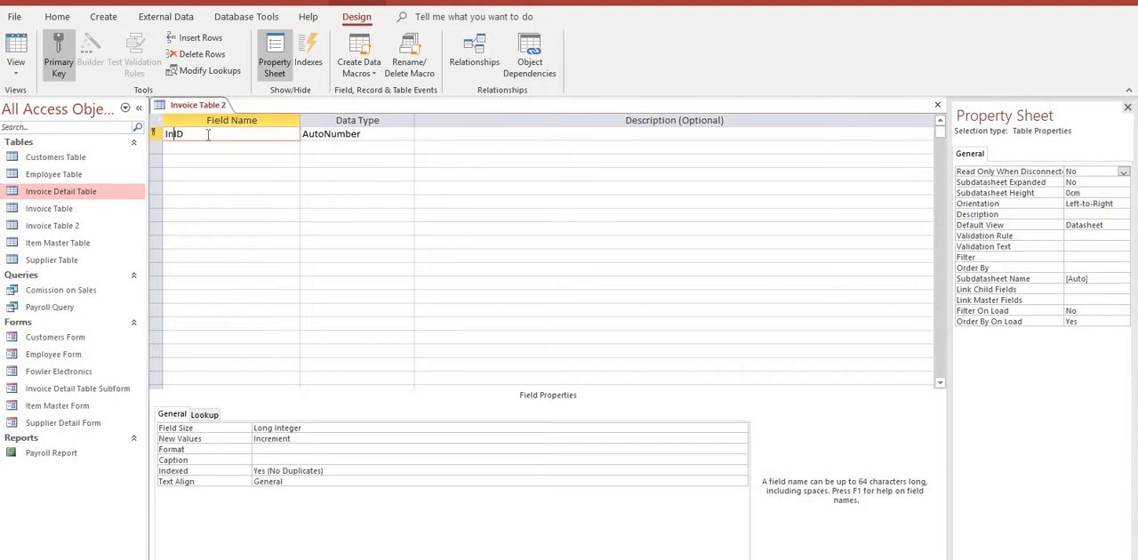
Step: Rename the AutoNumber ID field to Invoice ID and move to the next row
{"action": "type", "text": "Invoice ID"}
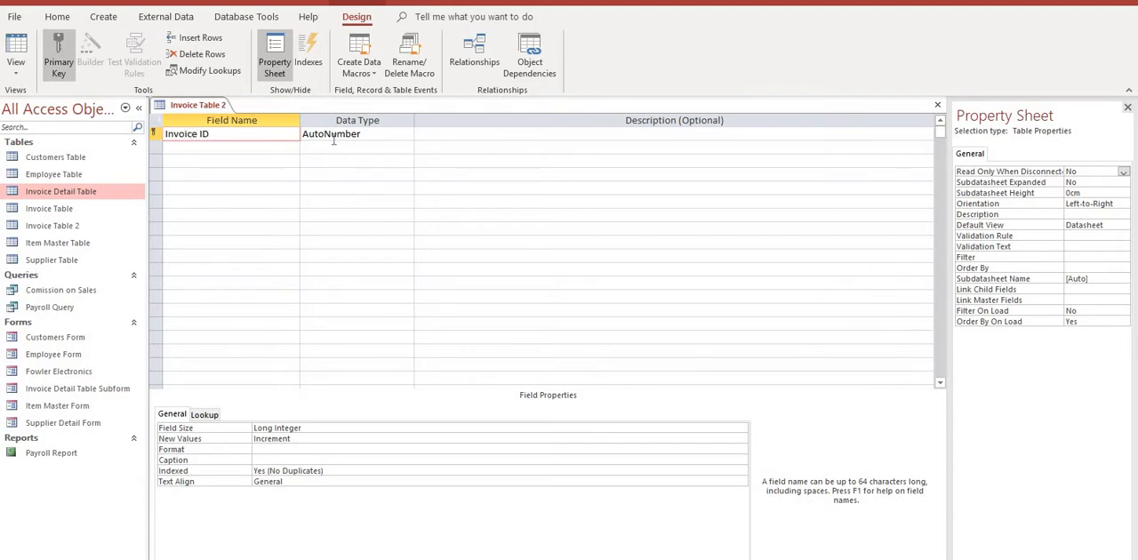
{"action": "left_click", "coordinate": [187, 133]}
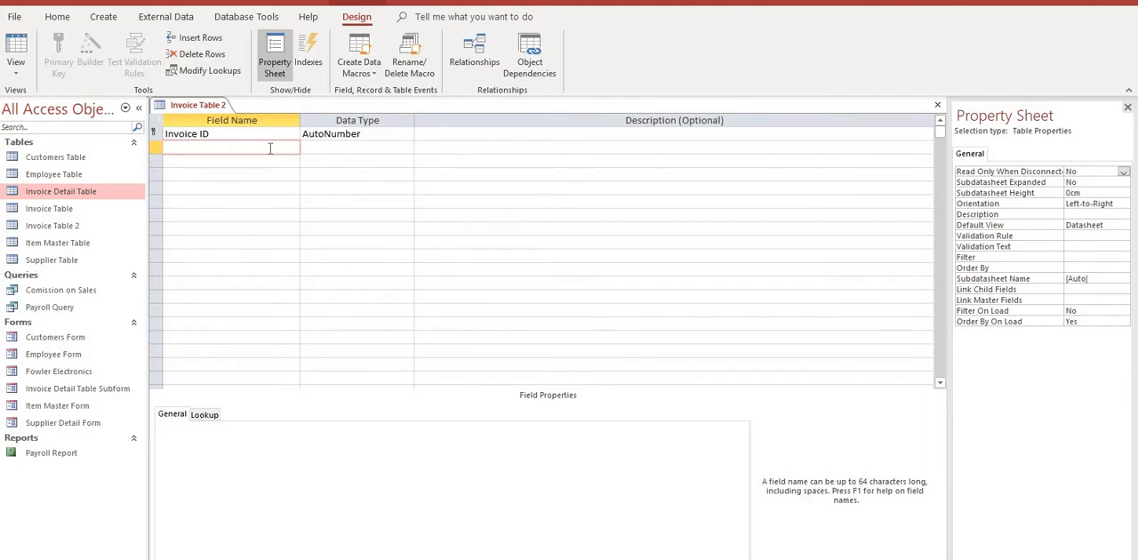
{"action": "left_click", "coordinate": [232, 147]}
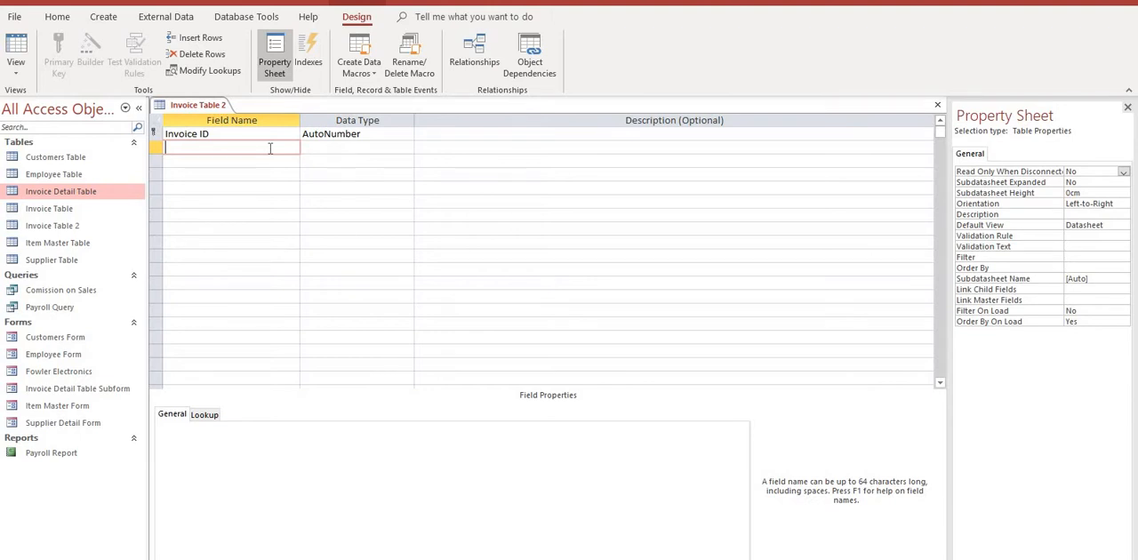
Step: Add a second field named Date of Sale with the Date/Time data type
{"action": "type", "text": "D"}
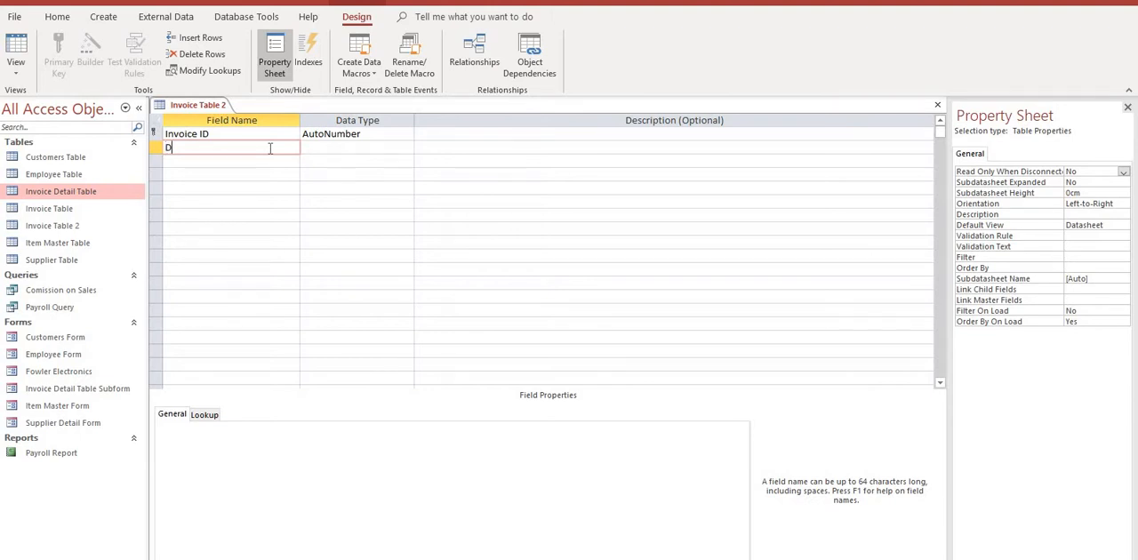
{"action": "type", "text": "ate od"}
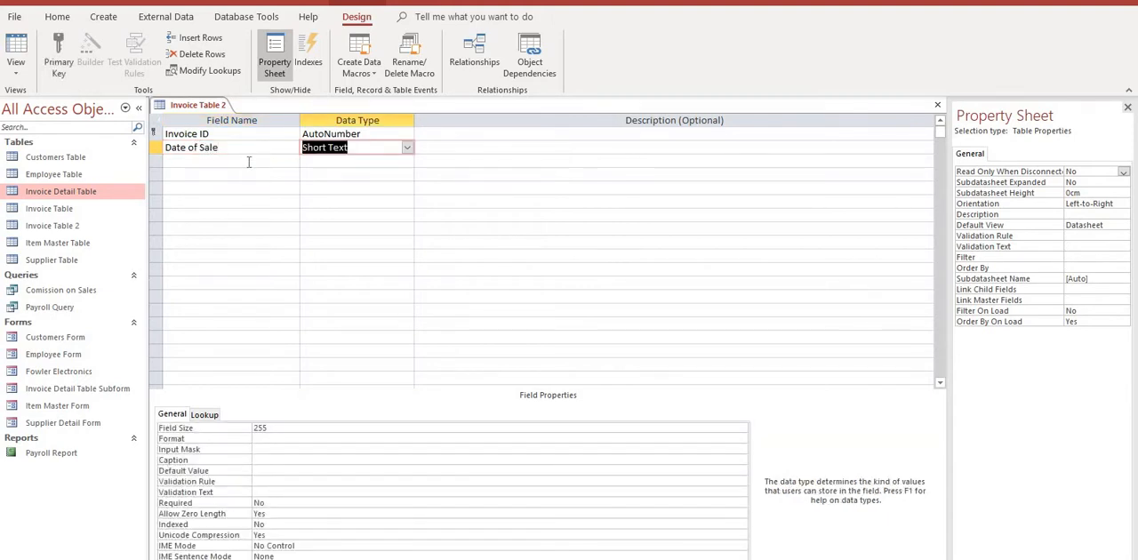
{"action": "left_click", "coordinate": [406, 146]}
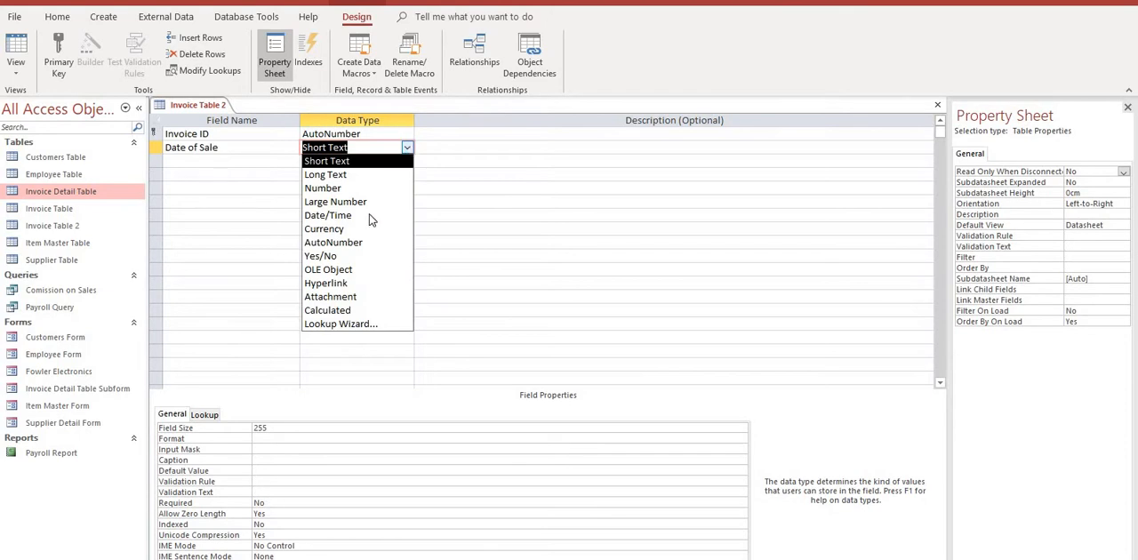
{"action": "mouse_move", "coordinate": [327, 215]}
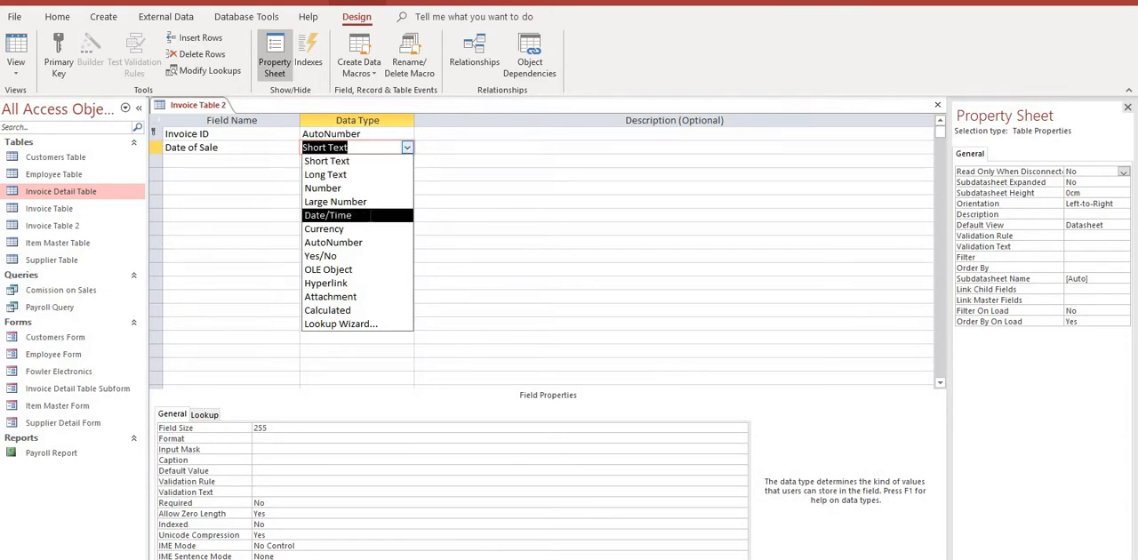
{"action": "left_click", "coordinate": [328, 216]}
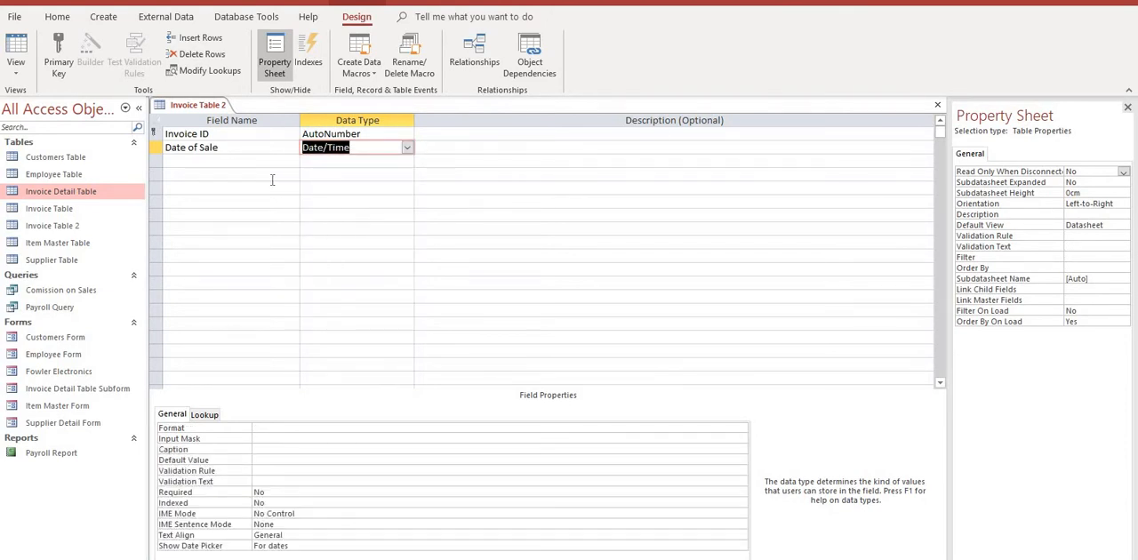
{"action": "left_click", "coordinate": [231, 164]}
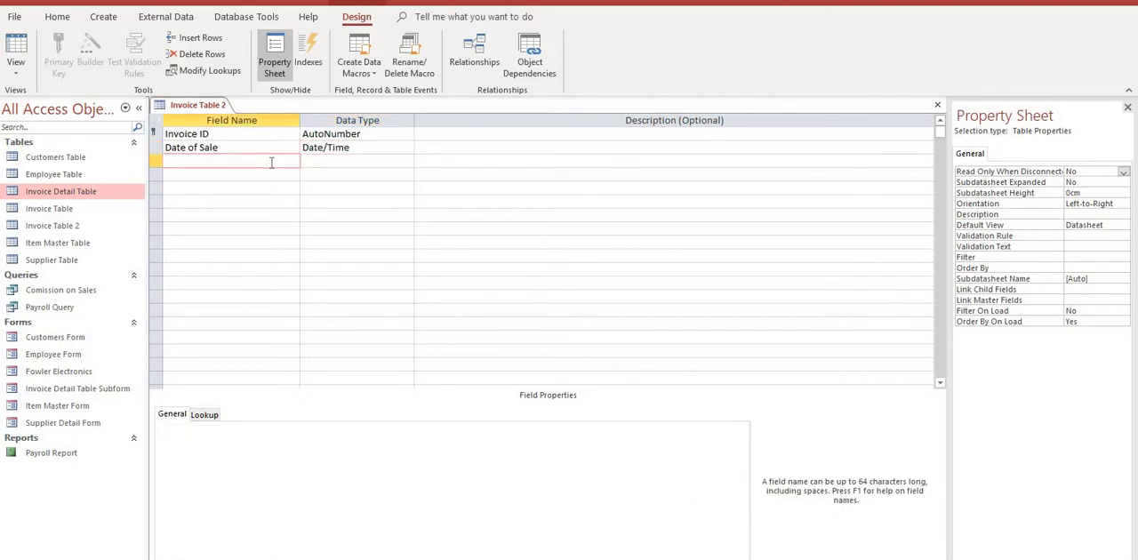
Step: Add a third field named Employee and start the Lookup Wizard for it
{"action": "type", "text": "Emplo"}
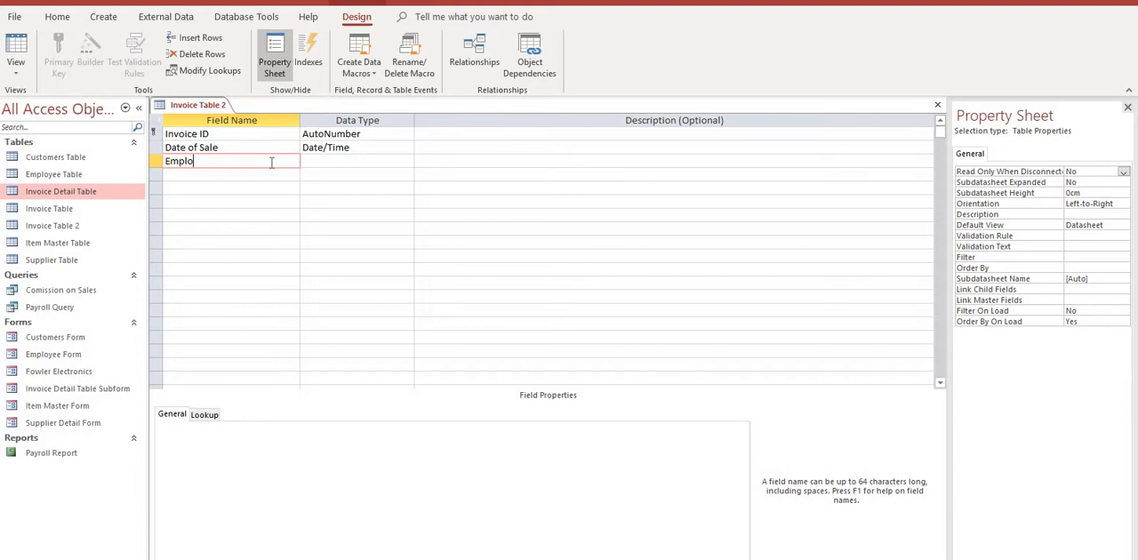
{"action": "type", "text": "yee"}
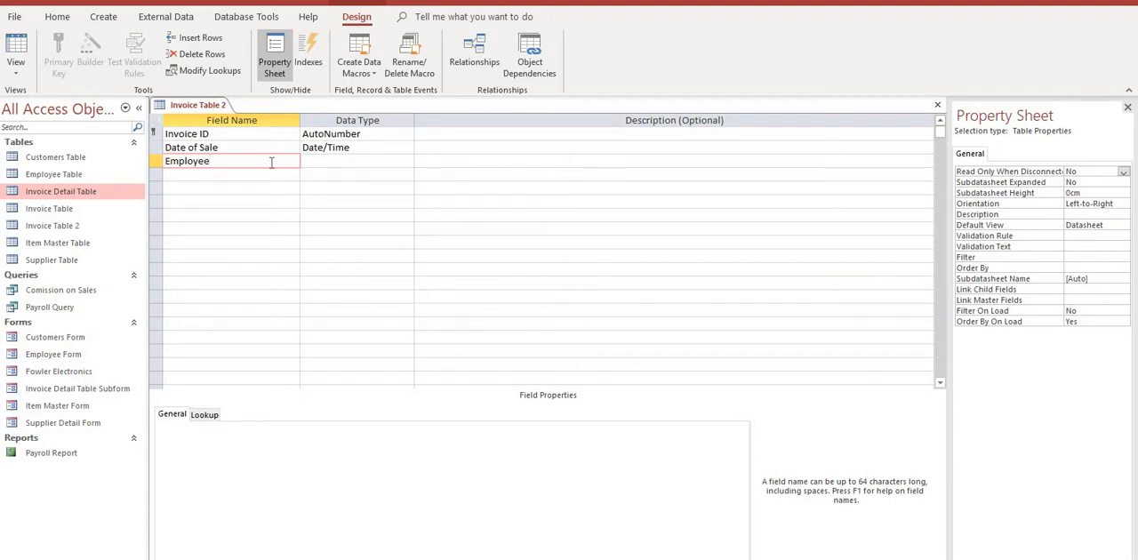
{"action": "left_click", "coordinate": [352, 160]}
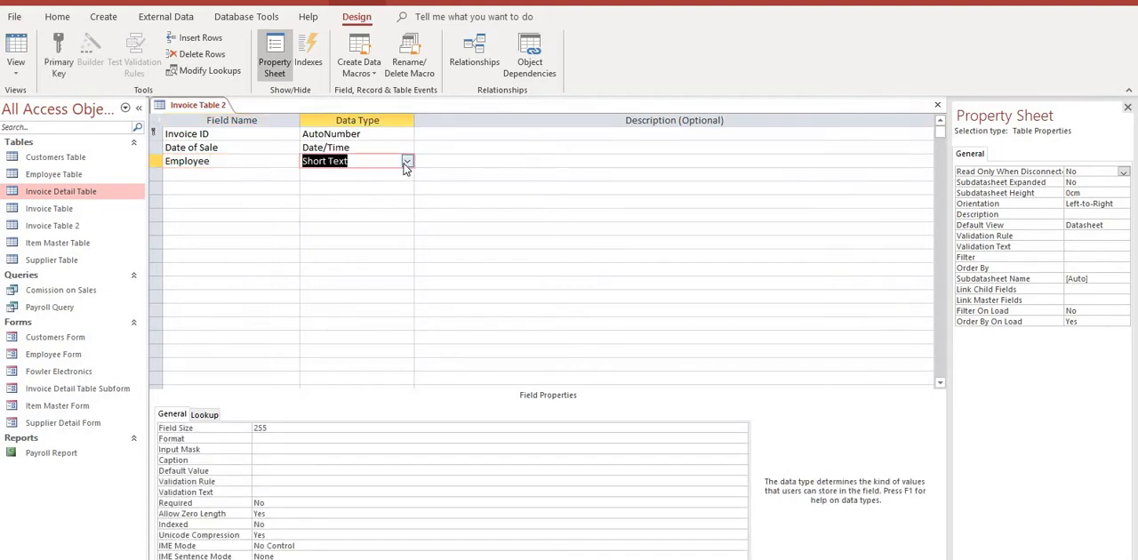
{"action": "left_click", "coordinate": [408, 160]}
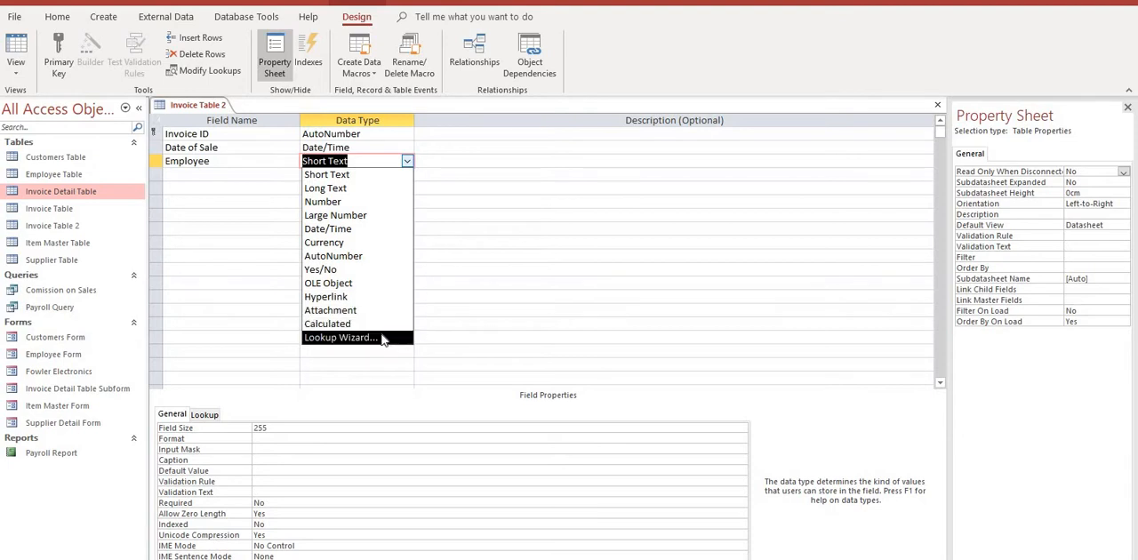
{"action": "left_click", "coordinate": [341, 338]}
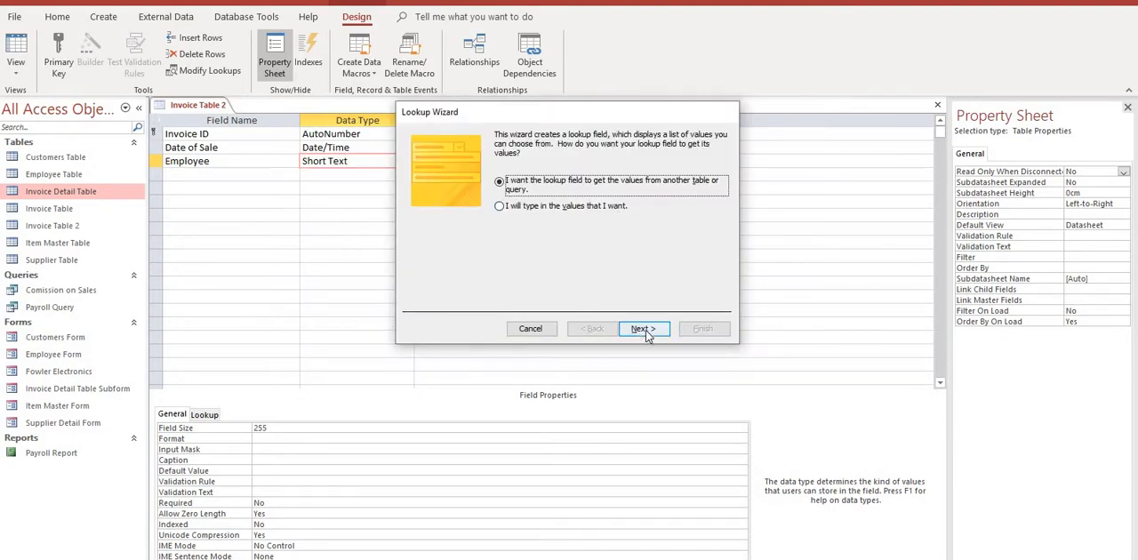
Step: Source the lookup from Employee Table's Employee field and proceed to the sort step
{"action": "left_click", "coordinate": [642, 327]}
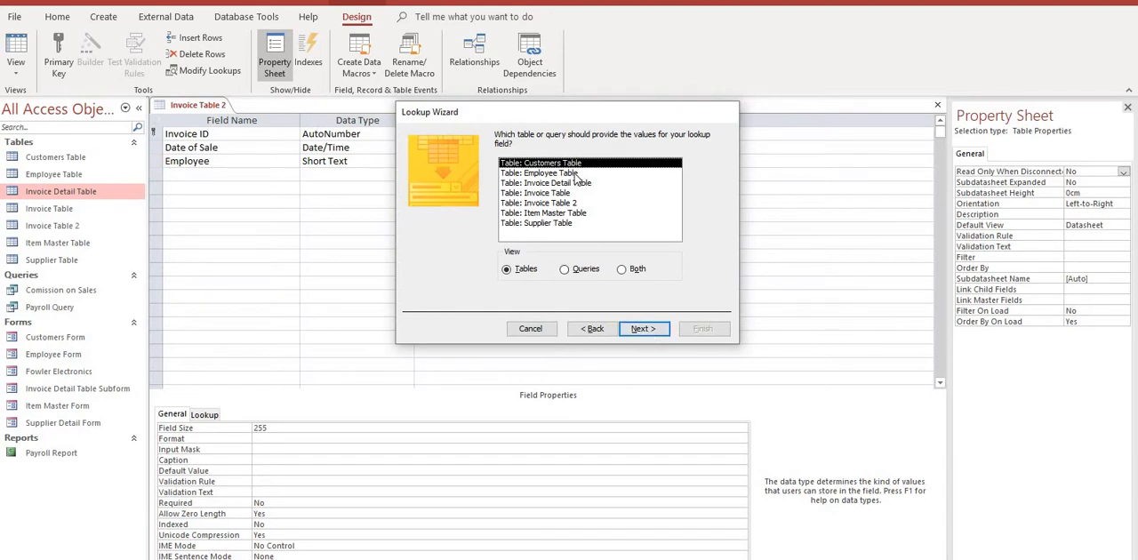
{"action": "left_click", "coordinate": [551, 172]}
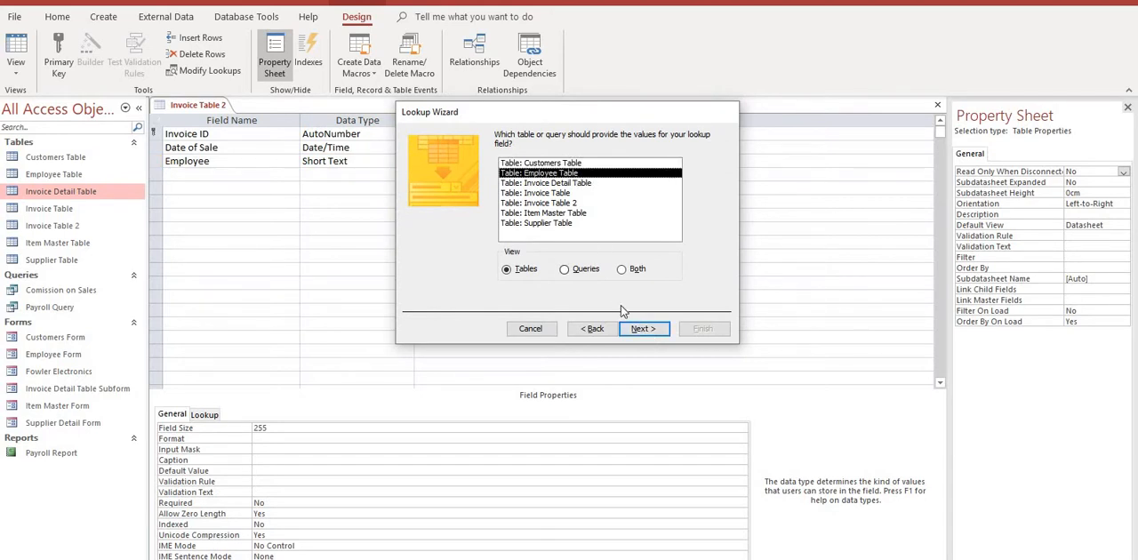
{"action": "left_click", "coordinate": [642, 327]}
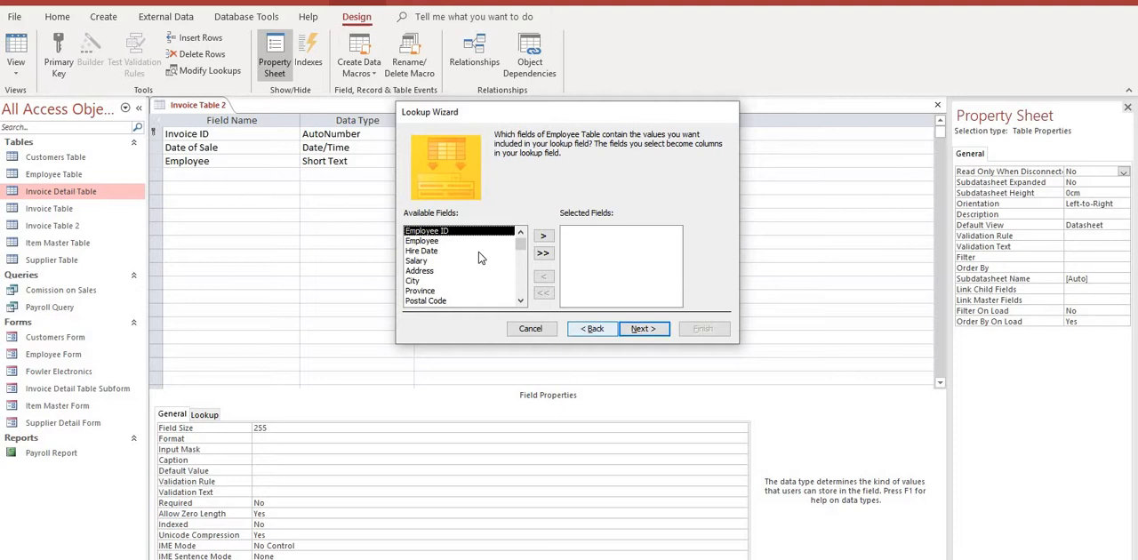
{"action": "left_click", "coordinate": [421, 242]}
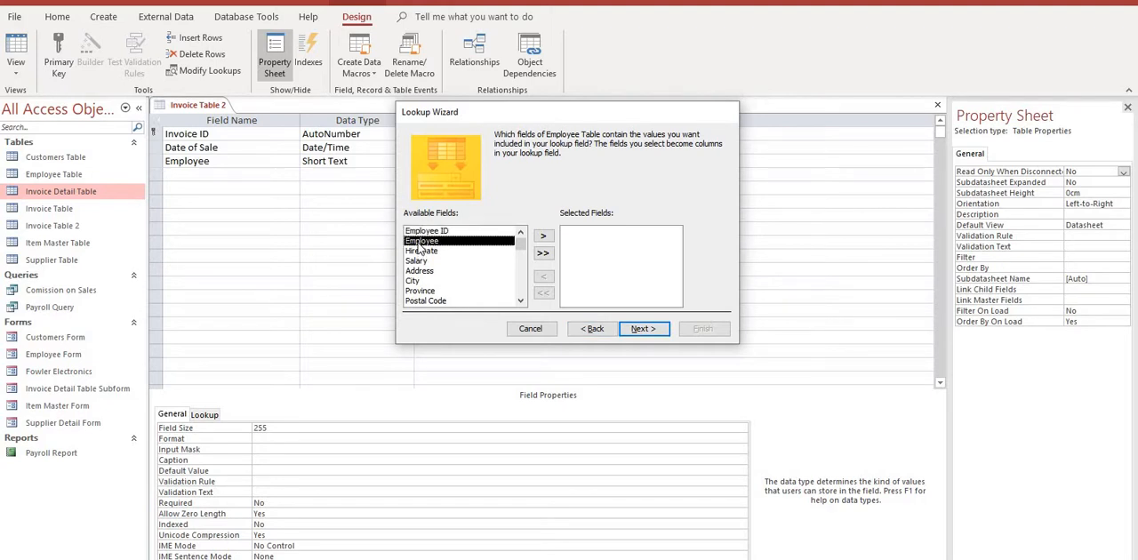
{"action": "left_click", "coordinate": [544, 234]}
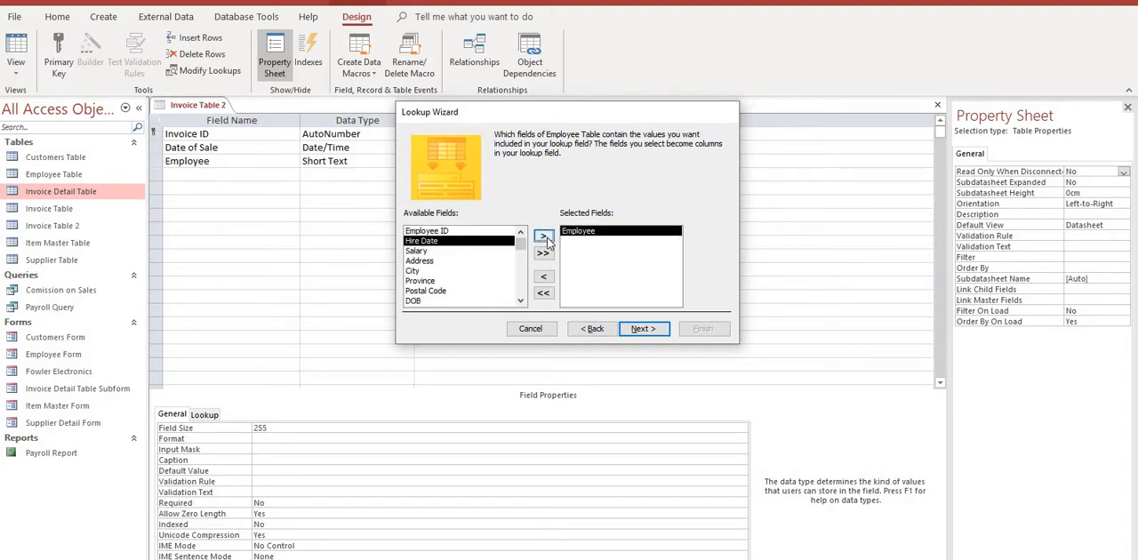
{"action": "left_click", "coordinate": [642, 327]}
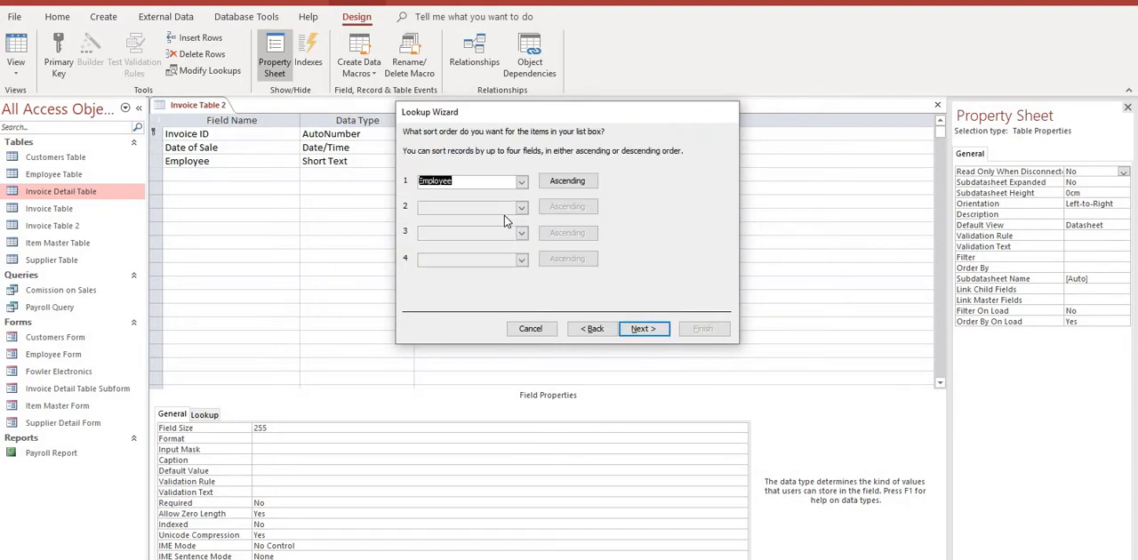
Step: Finish the wizard with Enable Data Integrity and Restrict Delete enabled
{"action": "left_click", "coordinate": [644, 327]}
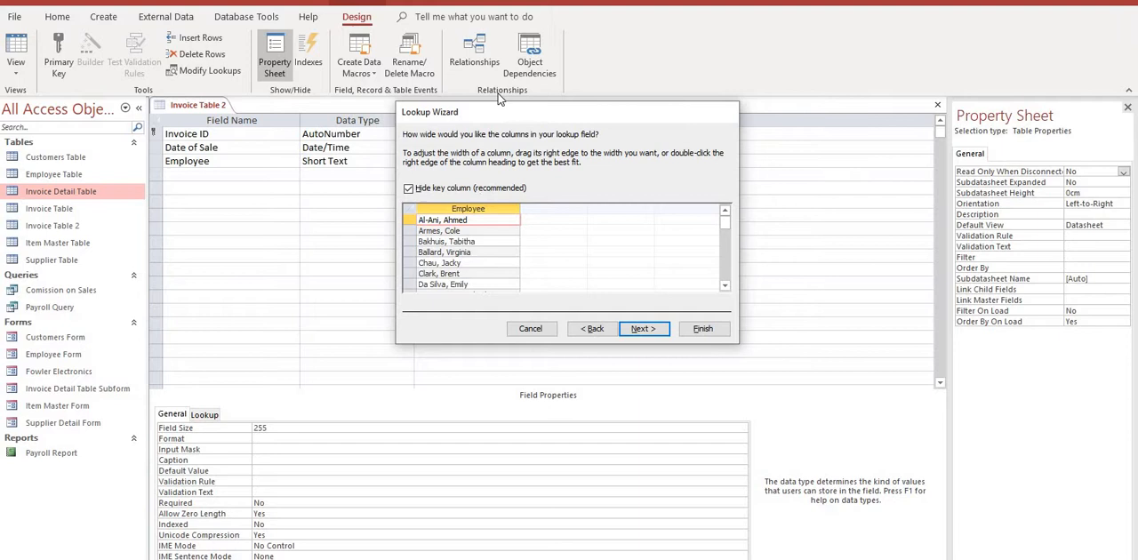
{"action": "mouse_move", "coordinate": [519, 182]}
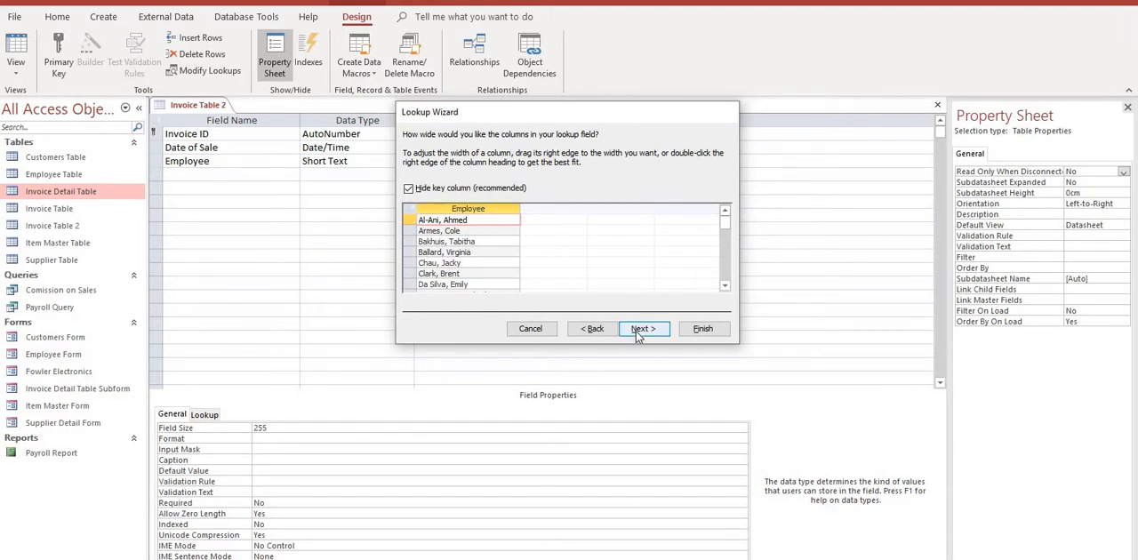
{"action": "left_click", "coordinate": [642, 328]}
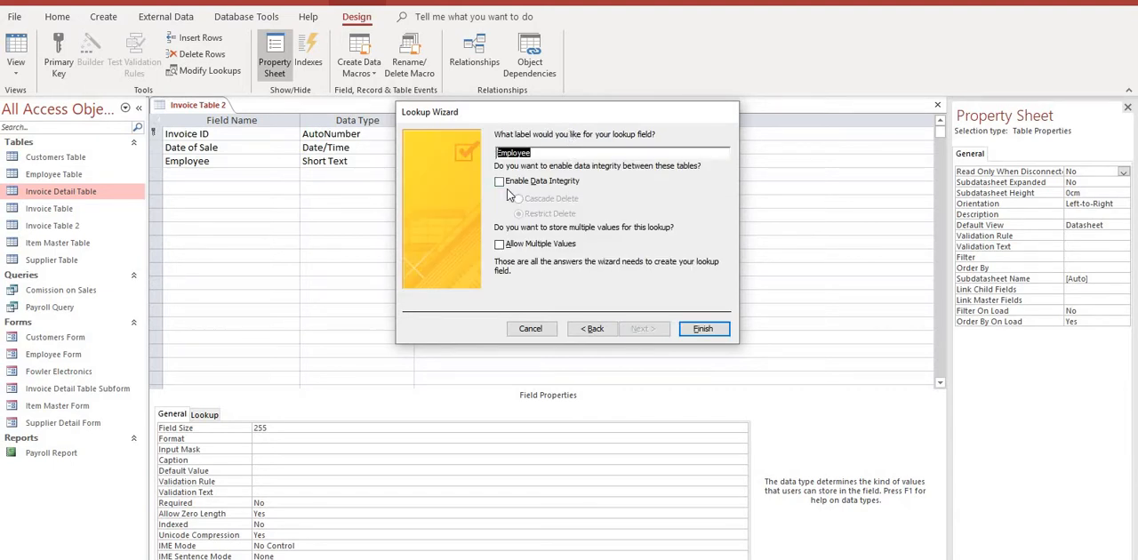
{"action": "left_click", "coordinate": [498, 181]}
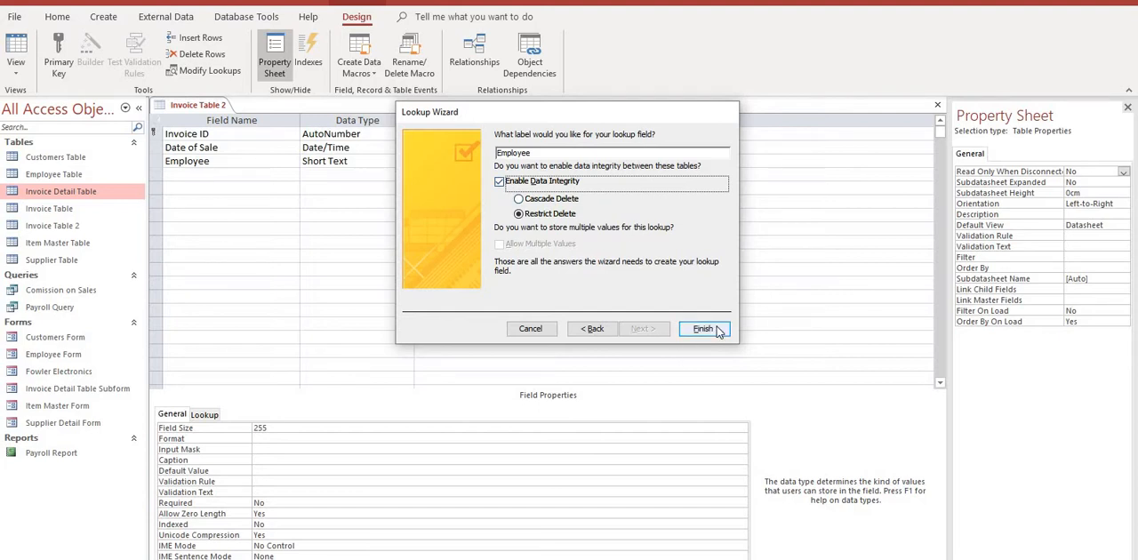
{"action": "left_click", "coordinate": [701, 327]}
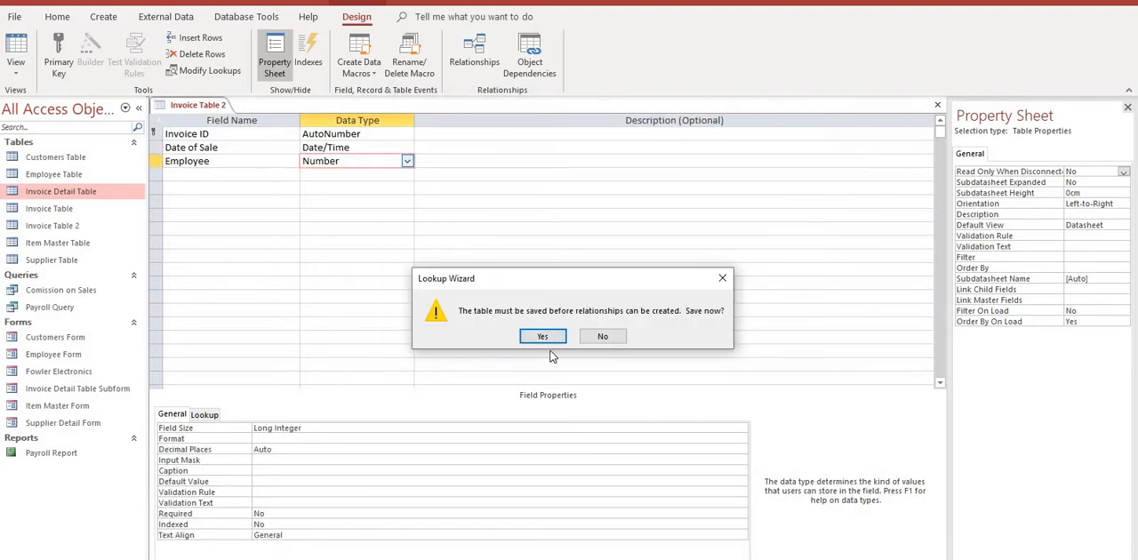
Step: Confirm saving the table so the Employee relationship is created
{"action": "left_click", "coordinate": [543, 336]}
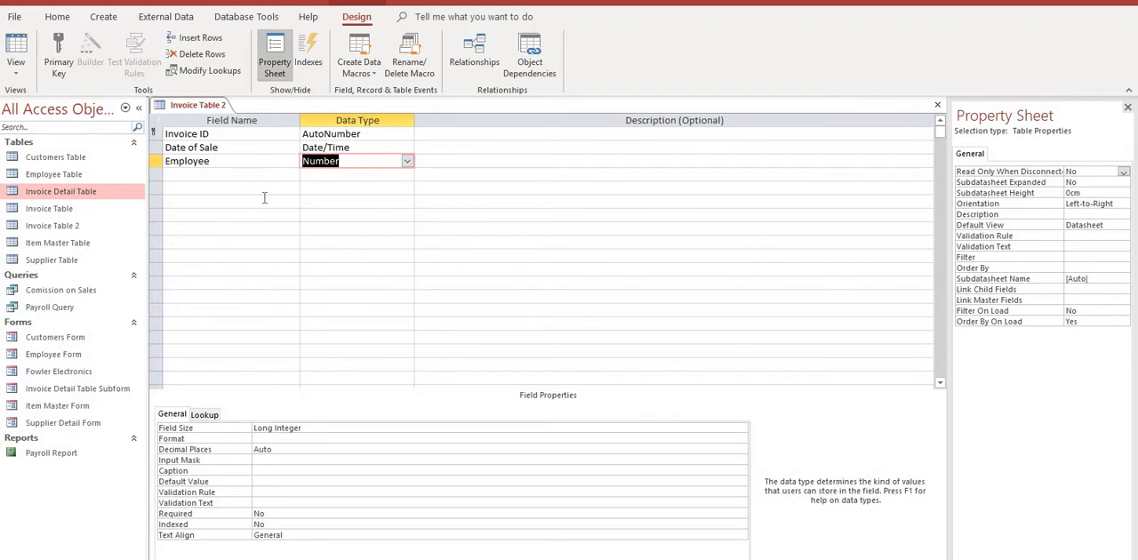
{"action": "mouse_move", "coordinate": [246, 192]}
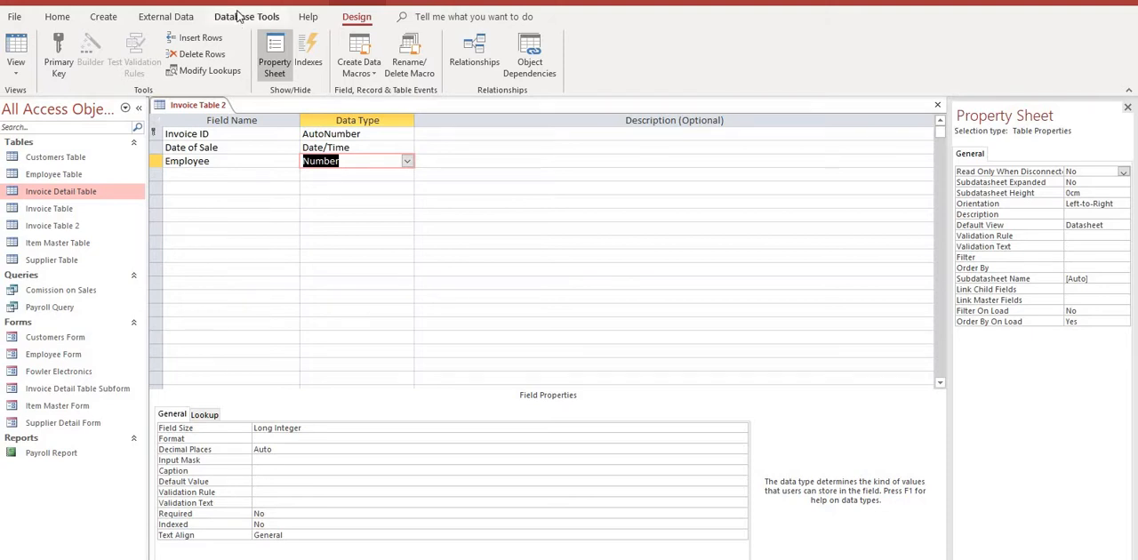
Step: Show the Relationships diagram and add Invoice Table 2 linked to Employee Table
{"action": "left_click", "coordinate": [245, 16]}
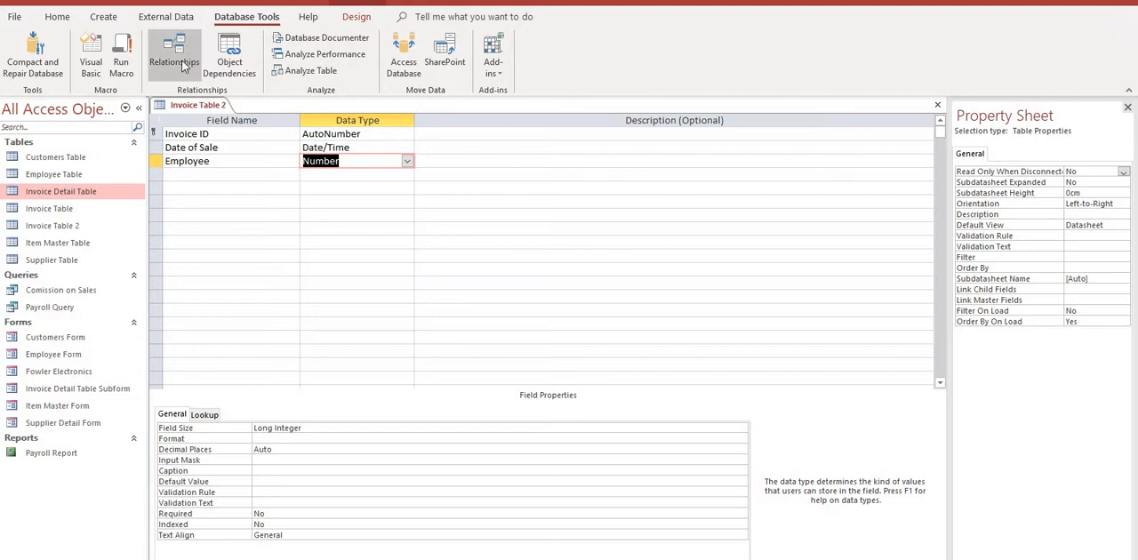
{"action": "left_click", "coordinate": [174, 53]}
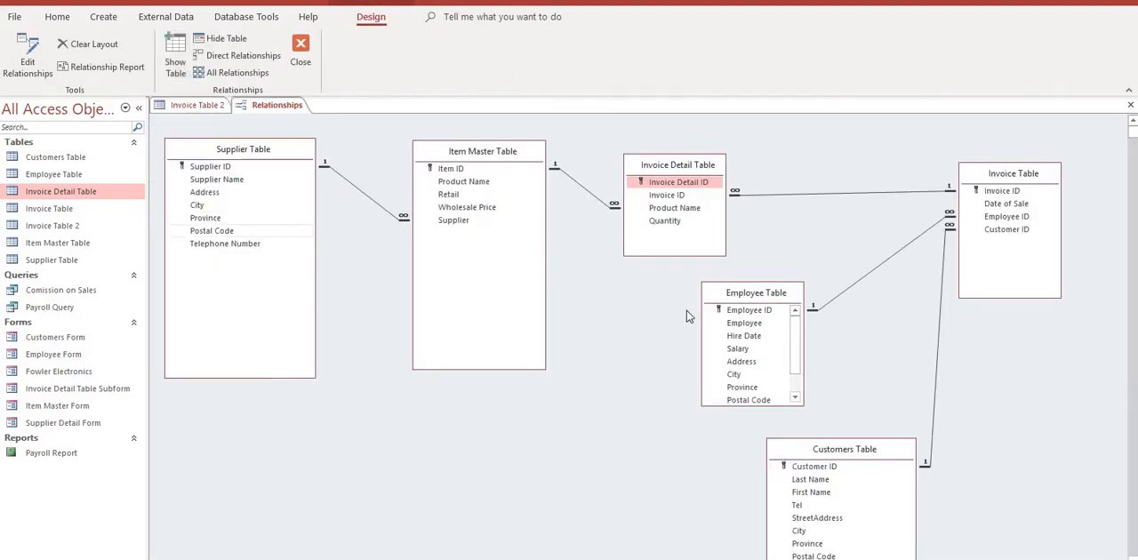
{"action": "mouse_move", "coordinate": [57, 242]}
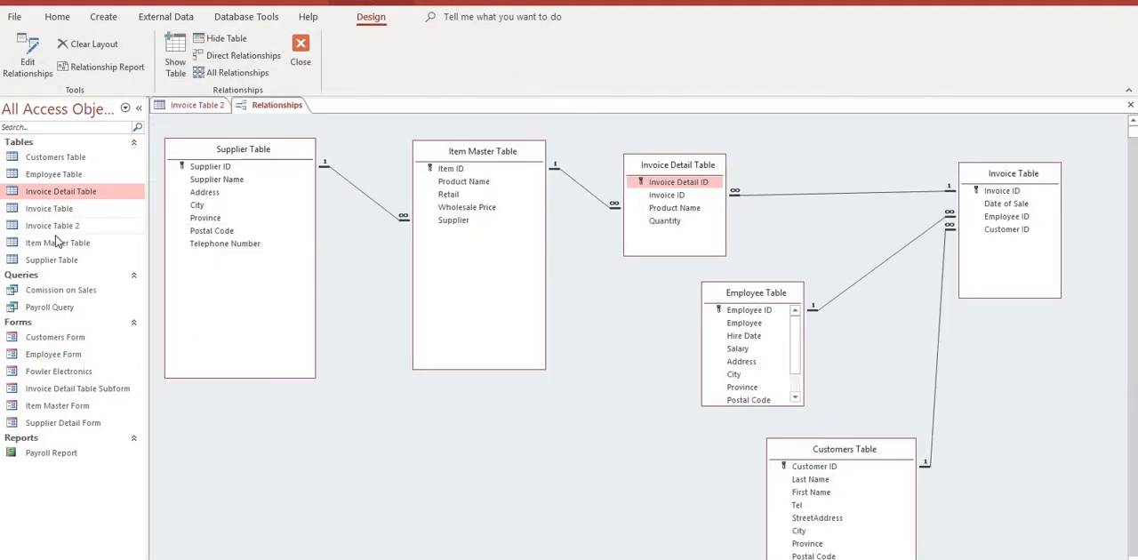
{"action": "left_click", "coordinate": [51, 224]}
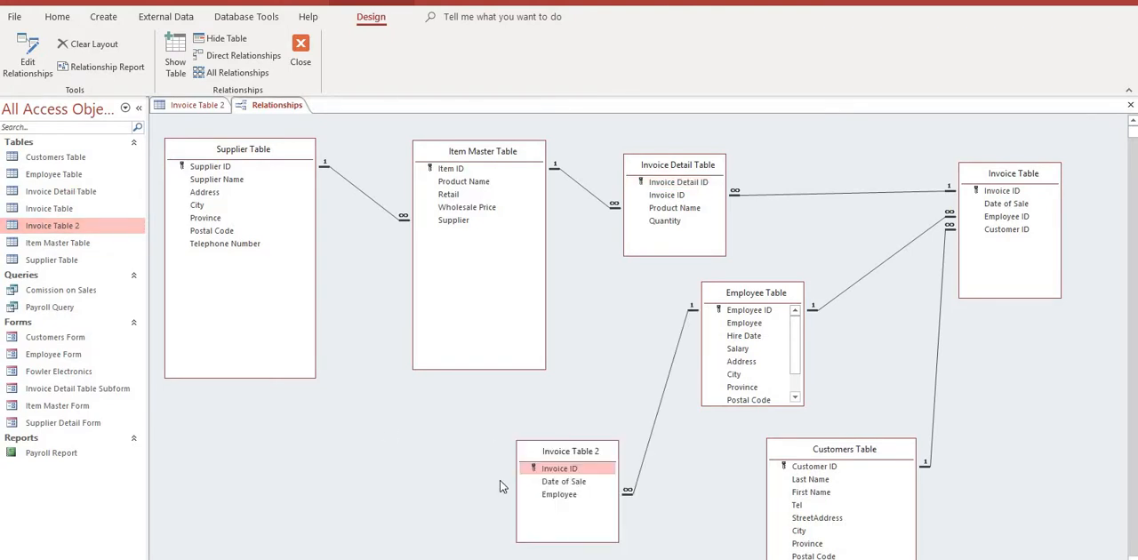
{"action": "mouse_move", "coordinate": [601, 505]}
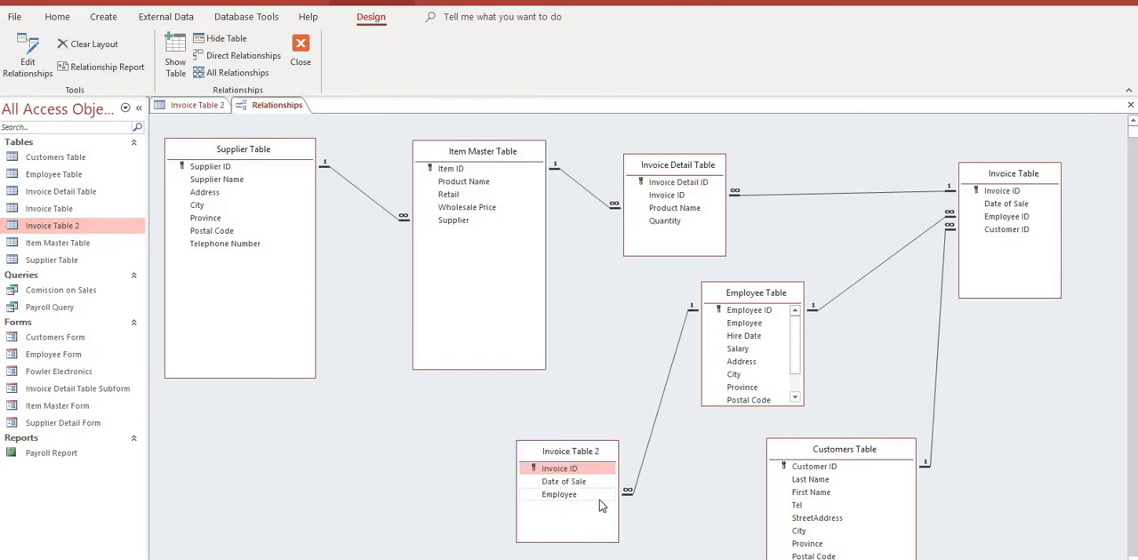
{"action": "mouse_move", "coordinate": [658, 455]}
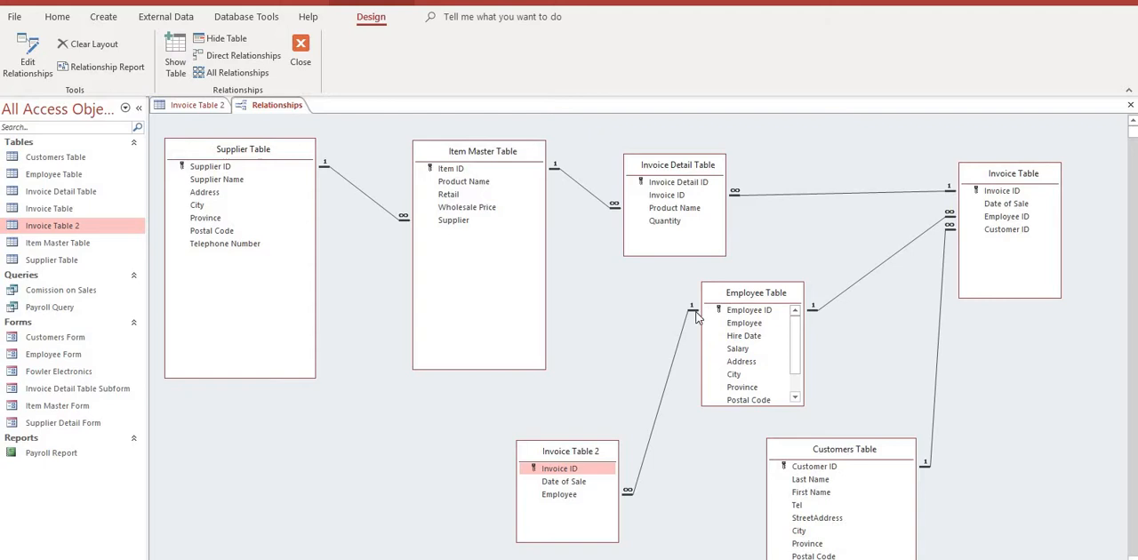
{"action": "mouse_move", "coordinate": [471, 431]}
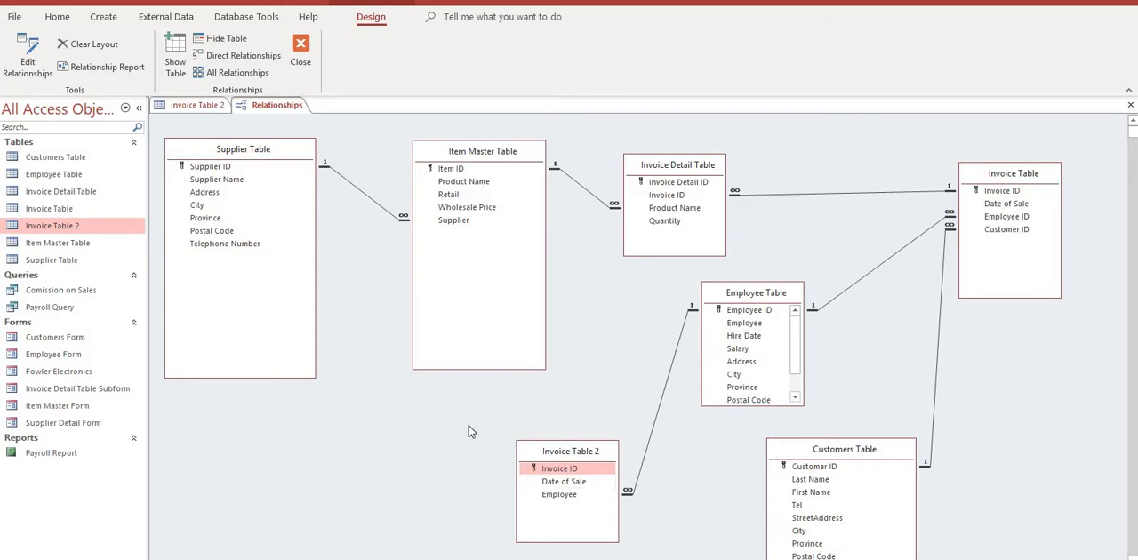
Step: Close the Relationships view and add a Customer ID field, showing its data type choices
{"action": "right_click", "coordinate": [277, 105]}
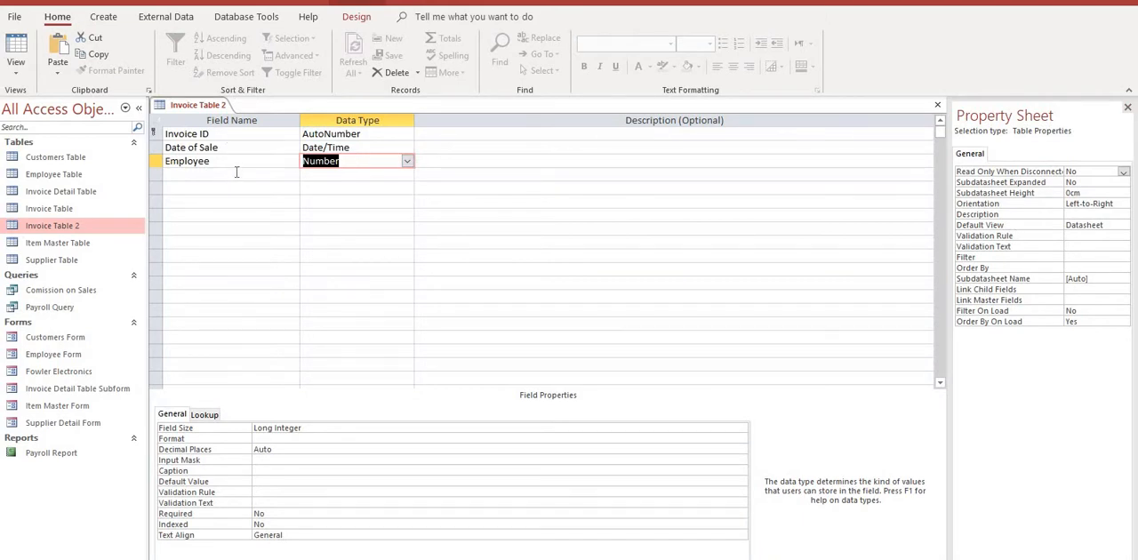
{"action": "type", "text": "C"}
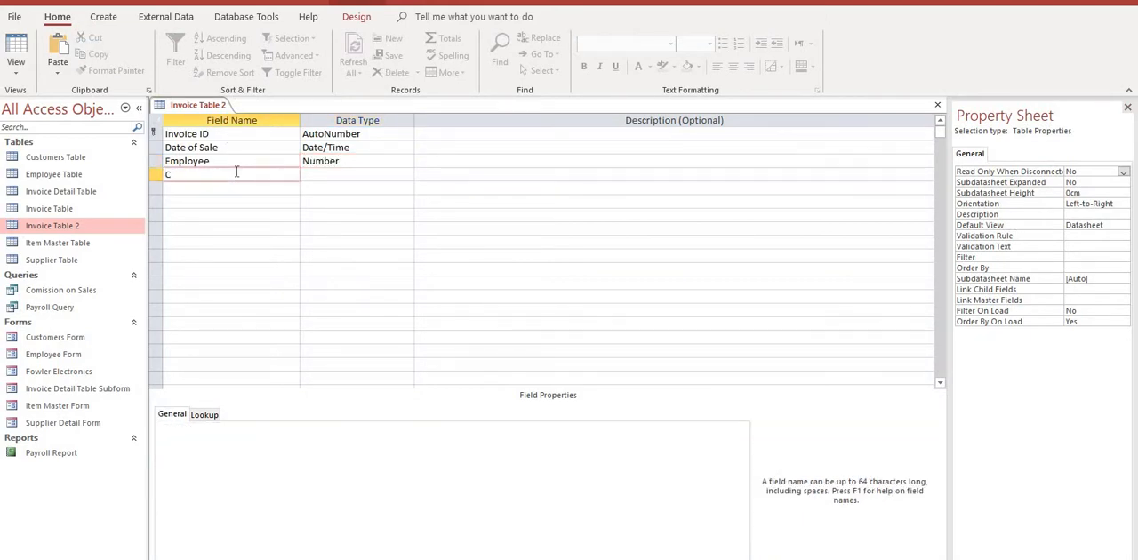
{"action": "type", "text": "ustomer ID"}
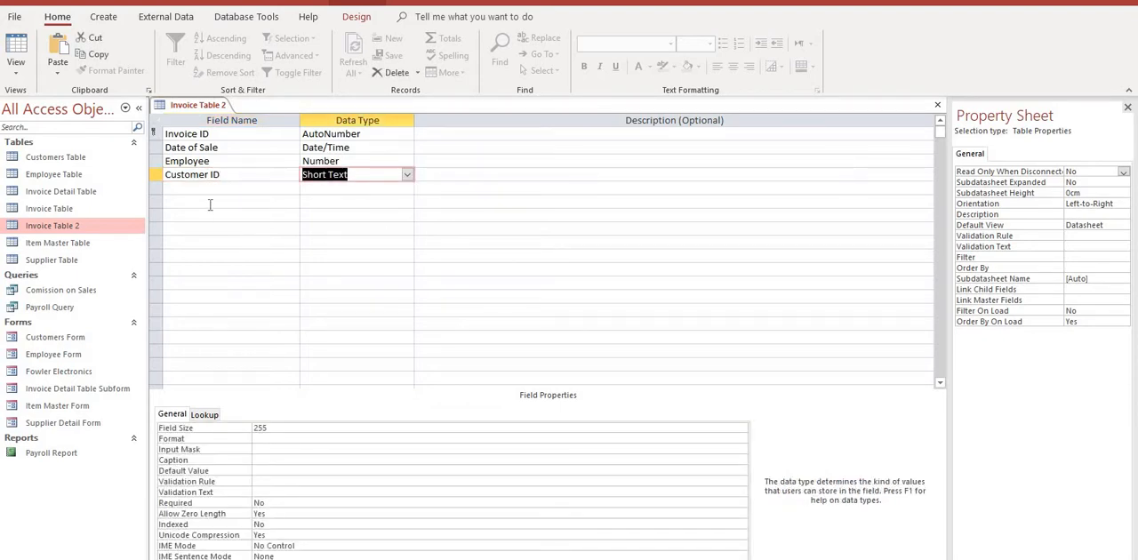
{"action": "left_click", "coordinate": [408, 175]}
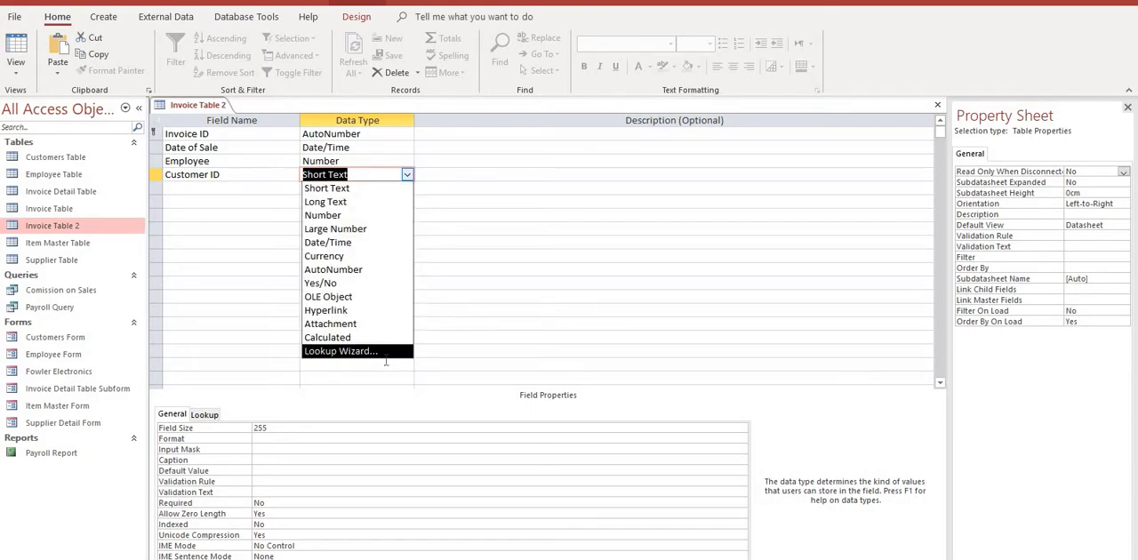
Step: Base the Customer ID lookup on Customers Table and select Last Name and First Name as its fields
{"action": "left_click", "coordinate": [341, 350]}
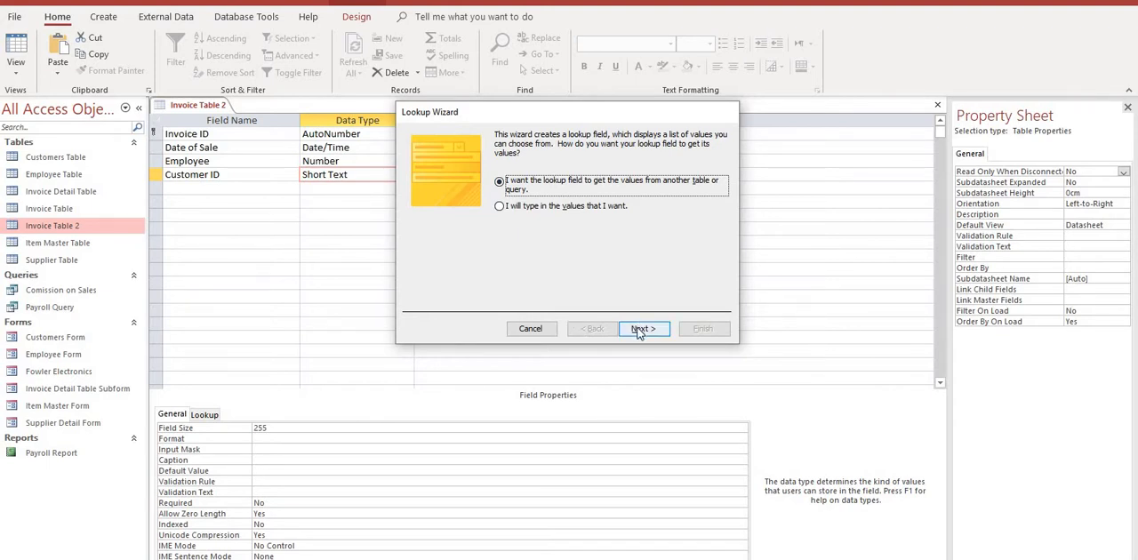
{"action": "left_click", "coordinate": [642, 327]}
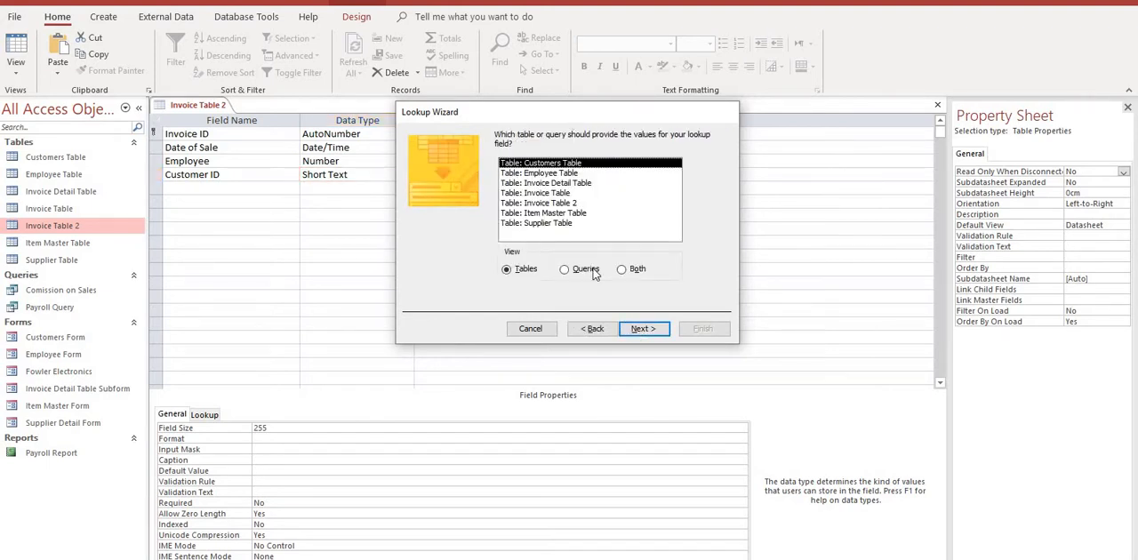
{"action": "left_click", "coordinate": [644, 329]}
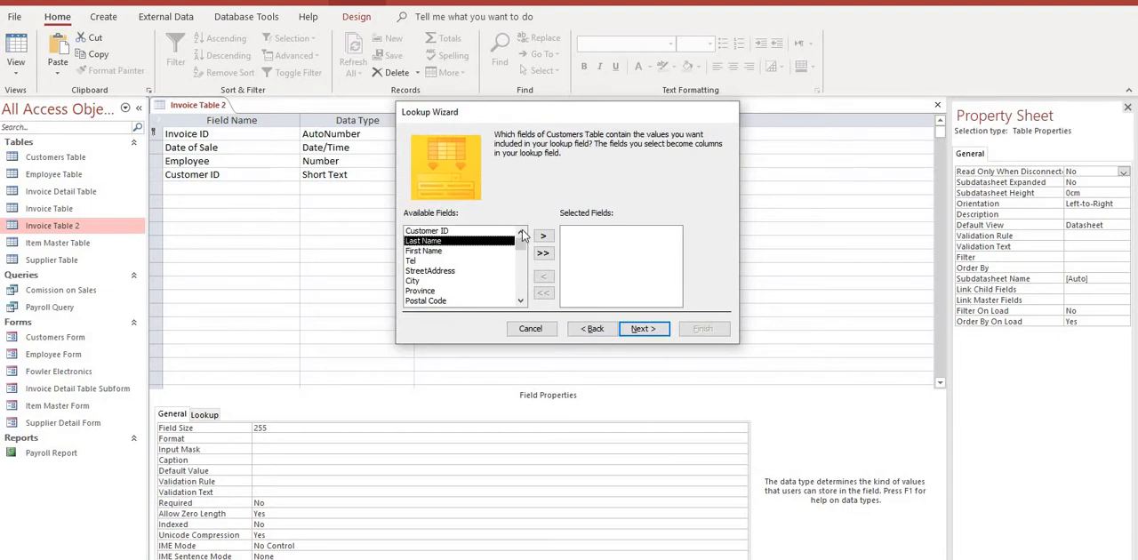
{"action": "left_click", "coordinate": [544, 235]}
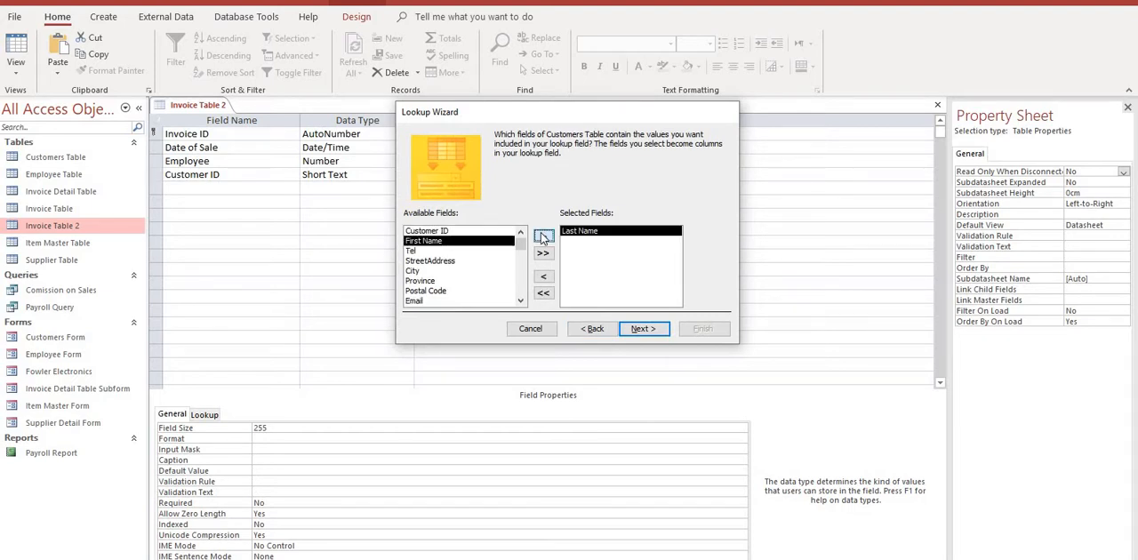
{"action": "left_click", "coordinate": [544, 235]}
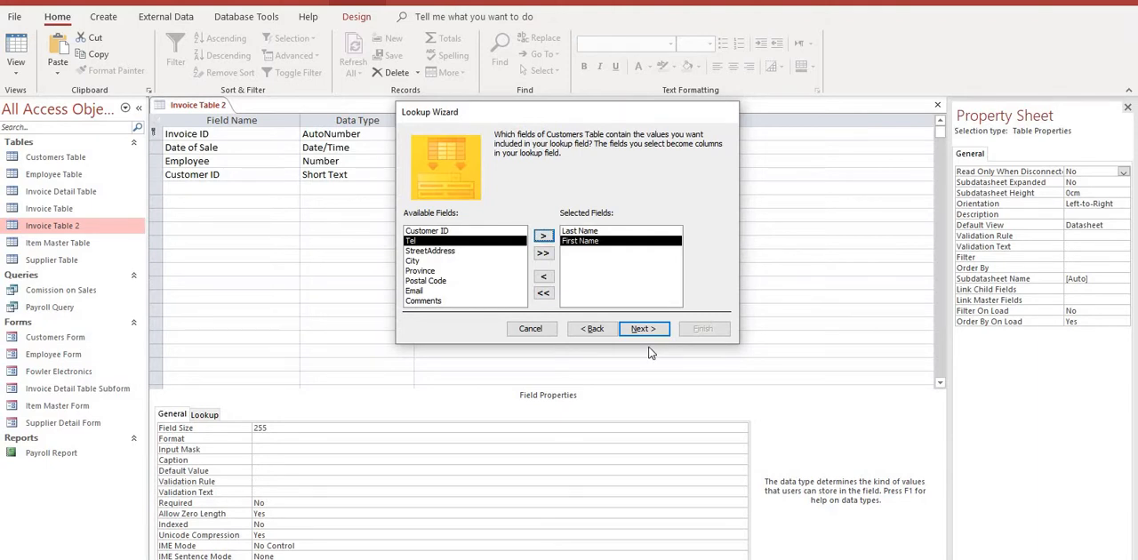
{"action": "mouse_move", "coordinate": [567, 263]}
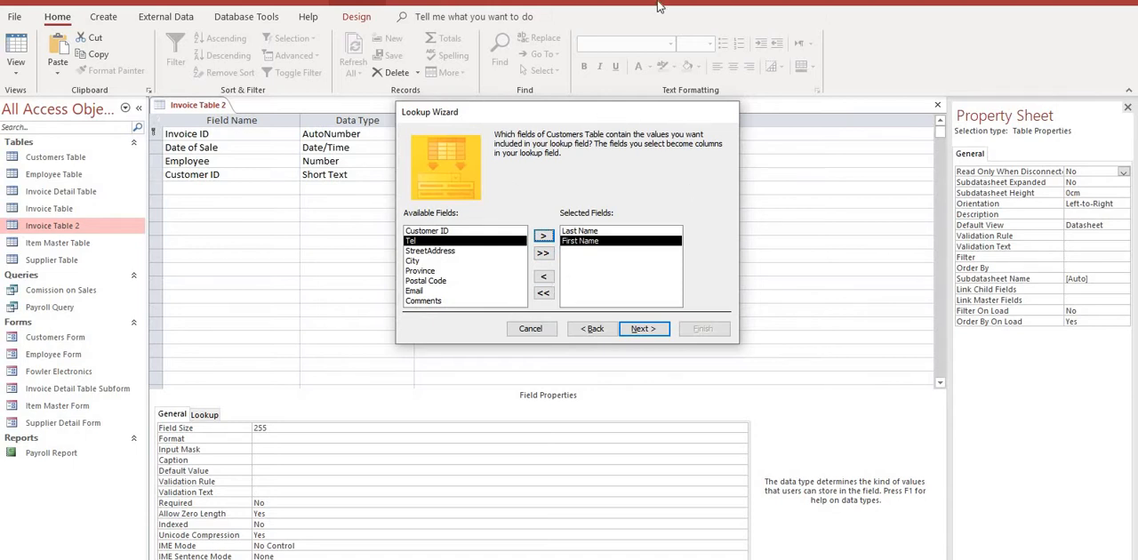
{"action": "mouse_move", "coordinate": [572, 210]}
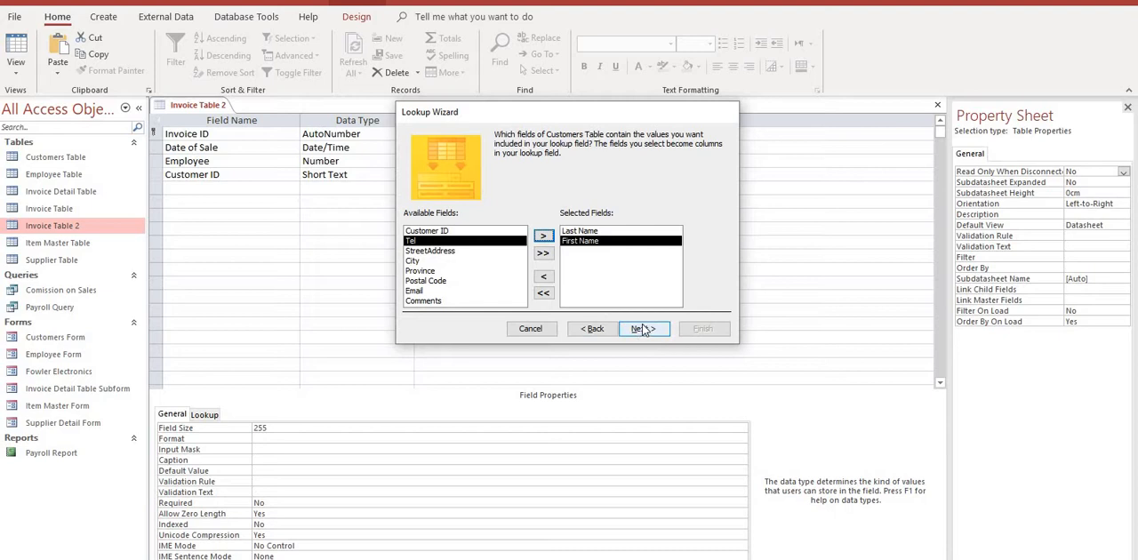
Step: Sort the lookup by Last Name, keep the key column hidden and enable data integrity with restricted deletes
{"action": "left_click", "coordinate": [644, 327]}
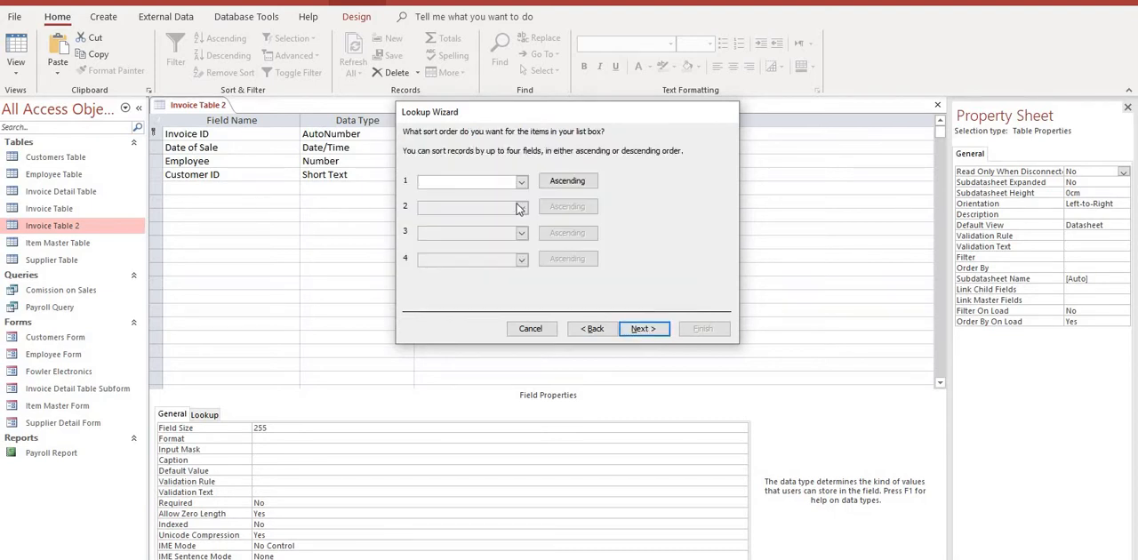
{"action": "left_click", "coordinate": [523, 181]}
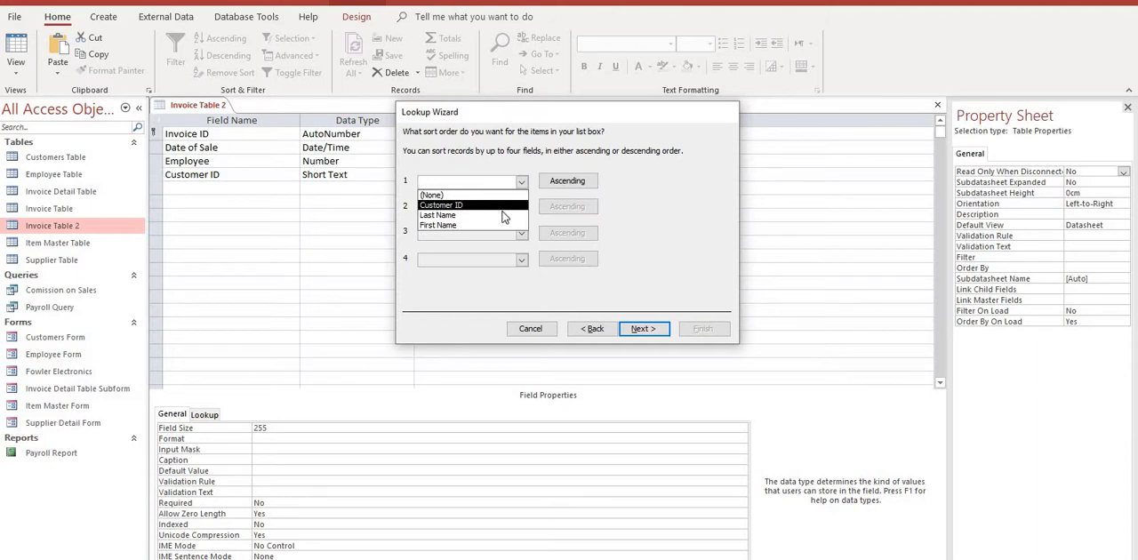
{"action": "left_click", "coordinate": [438, 216]}
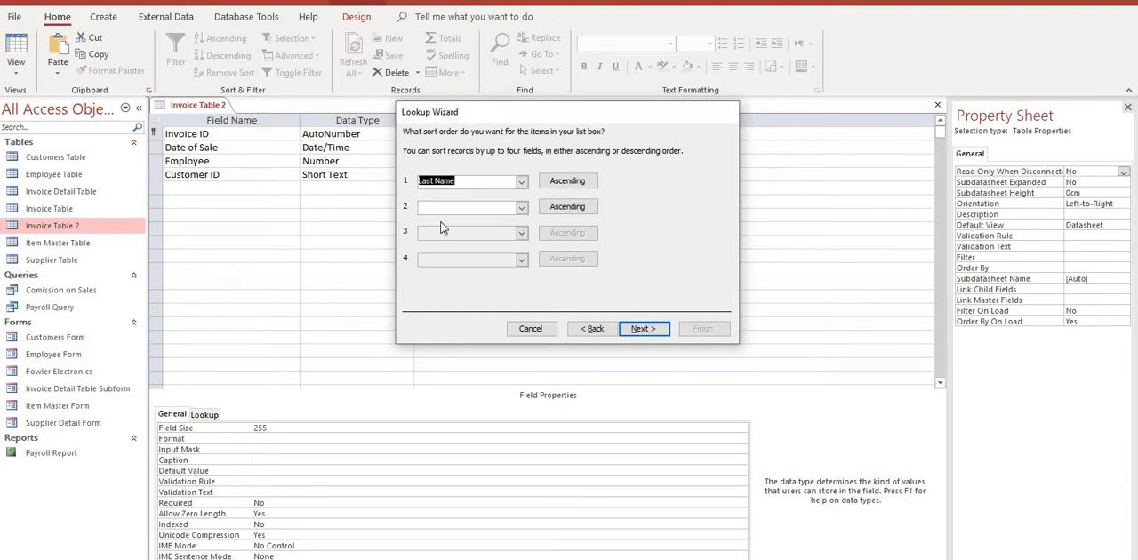
{"action": "left_click", "coordinate": [644, 327]}
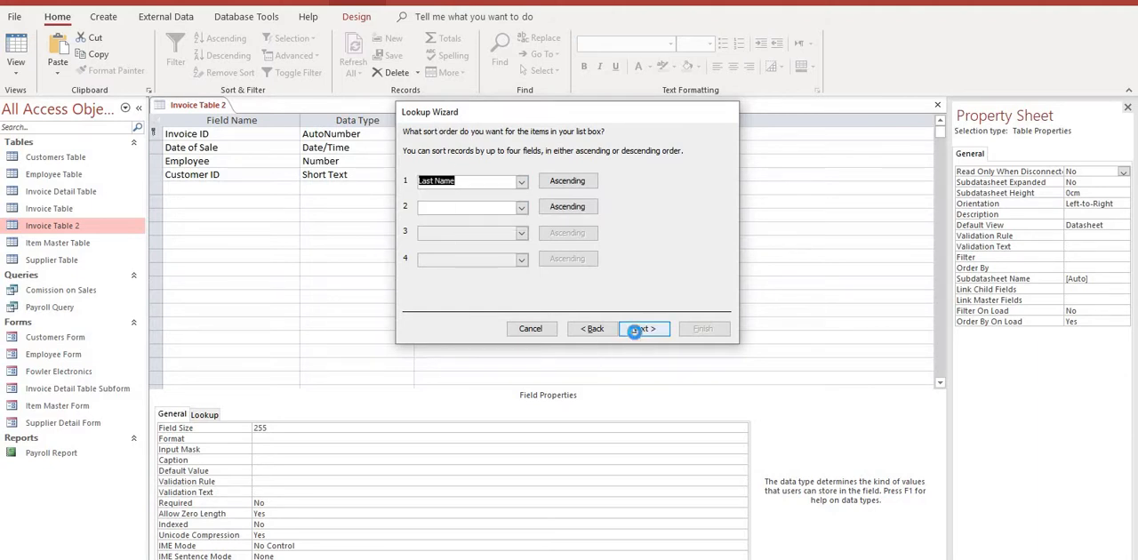
{"action": "left_click", "coordinate": [644, 327]}
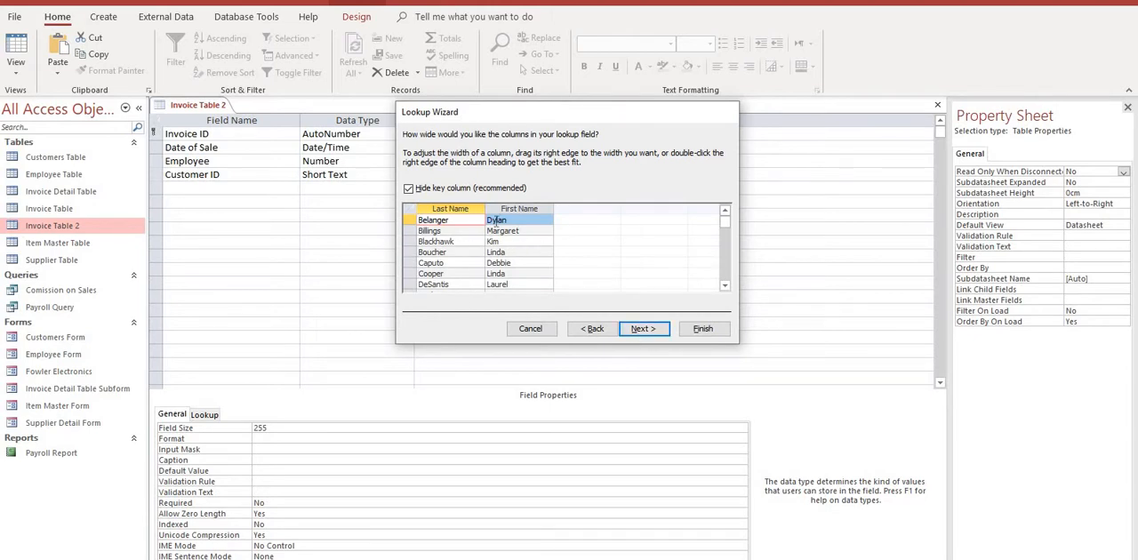
{"action": "mouse_move", "coordinate": [509, 271]}
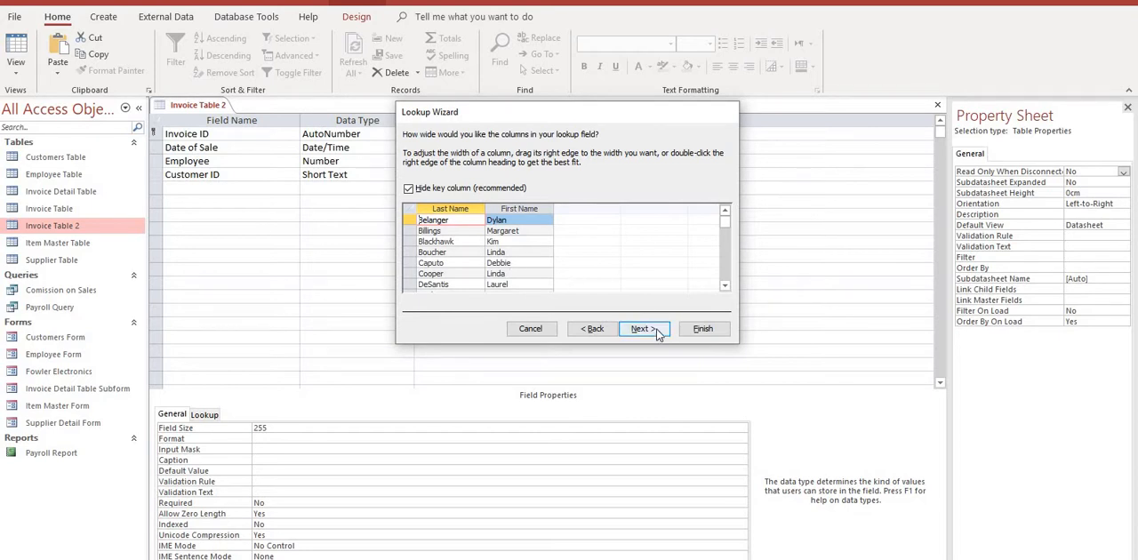
{"action": "left_click", "coordinate": [642, 328]}
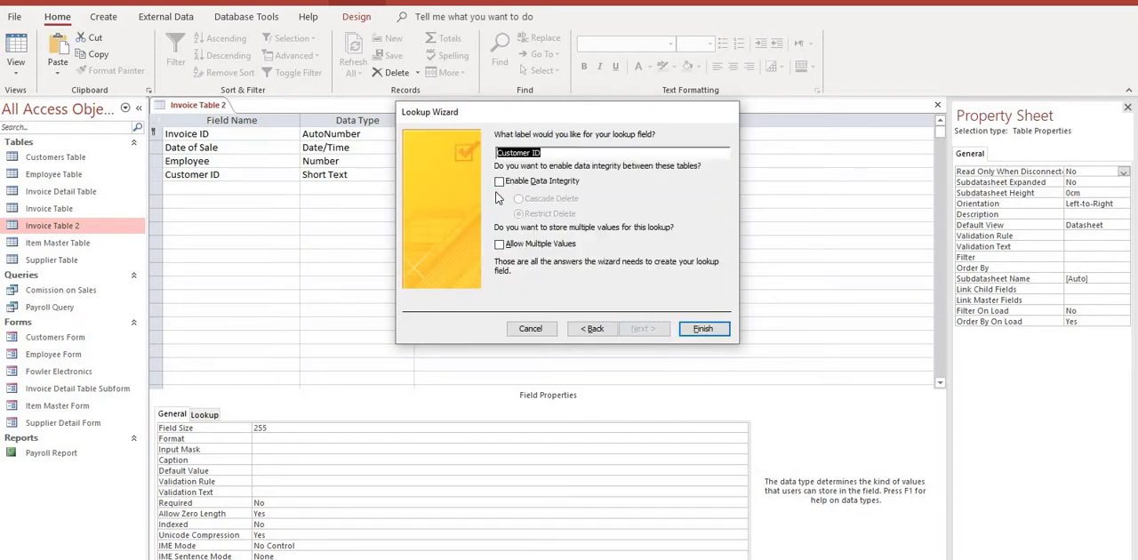
{"action": "left_click", "coordinate": [498, 181]}
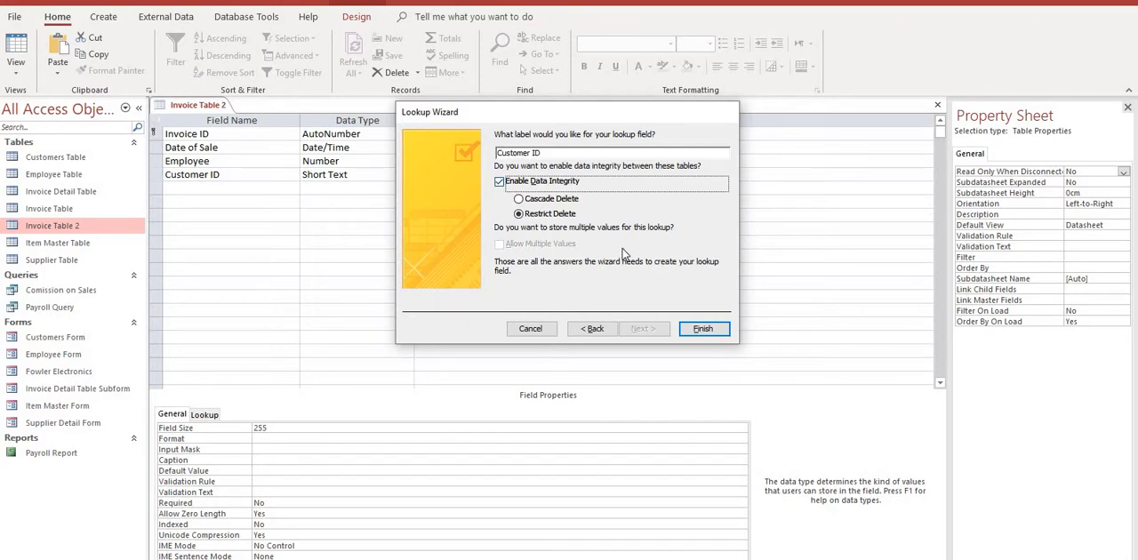
Step: Finish the lookup and save Invoice Table 2 over its earlier version so the Customers relationship is created
{"action": "left_click", "coordinate": [703, 328]}
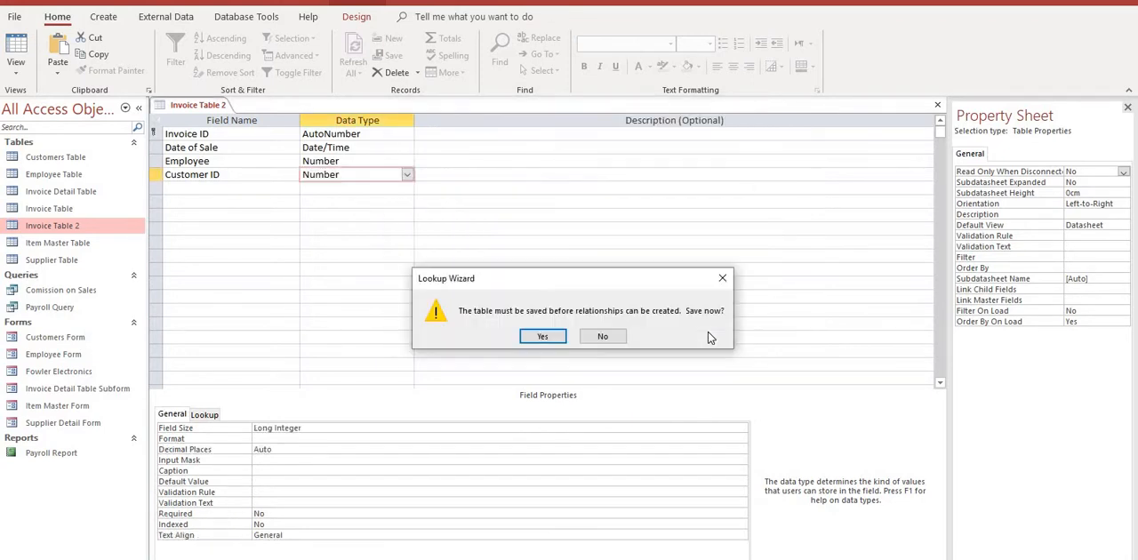
{"action": "left_click", "coordinate": [543, 336]}
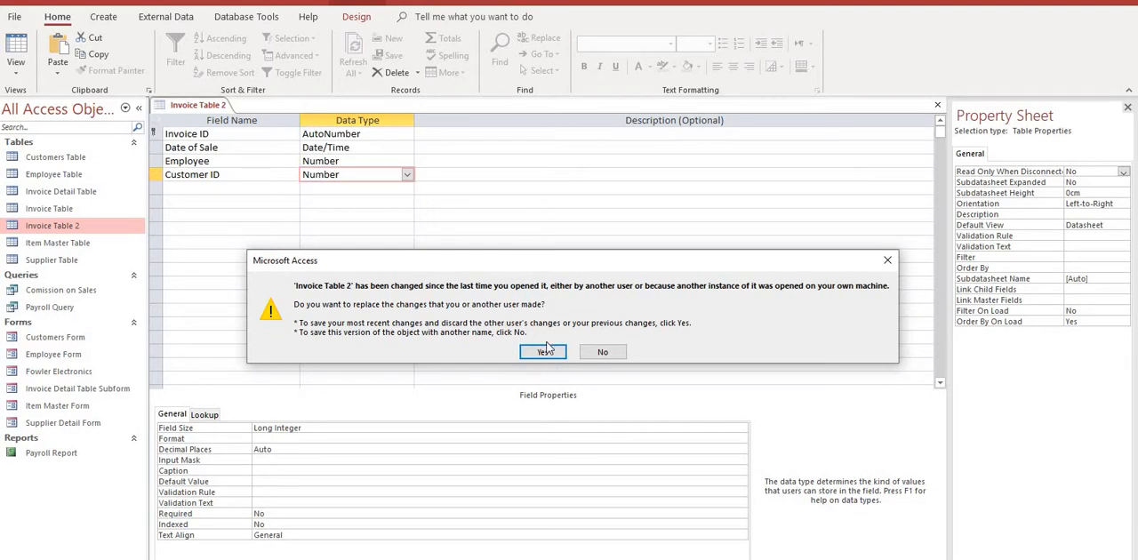
{"action": "left_click", "coordinate": [545, 353]}
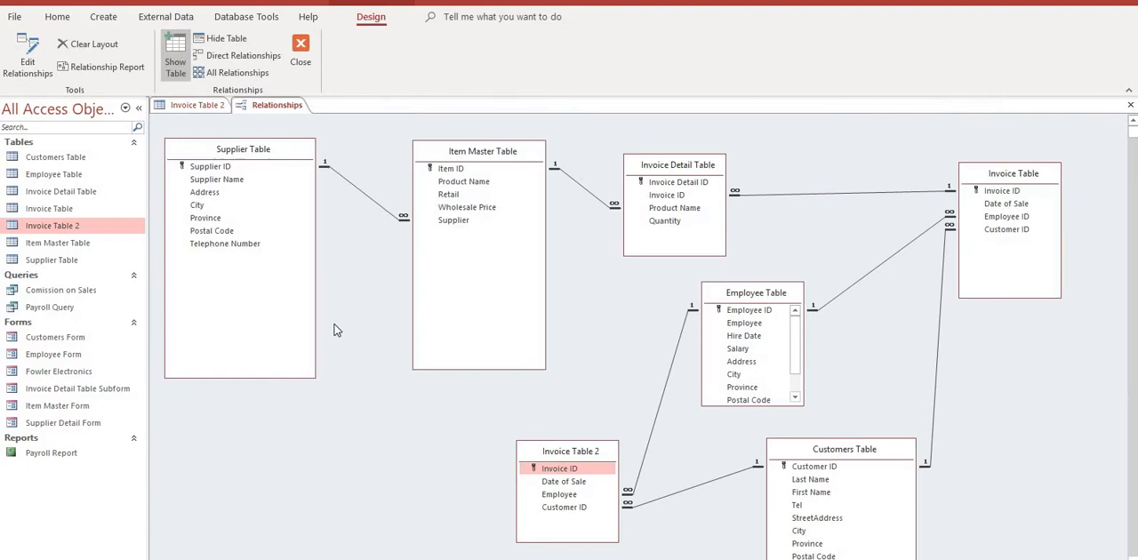
{"action": "mouse_move", "coordinate": [573, 452]}
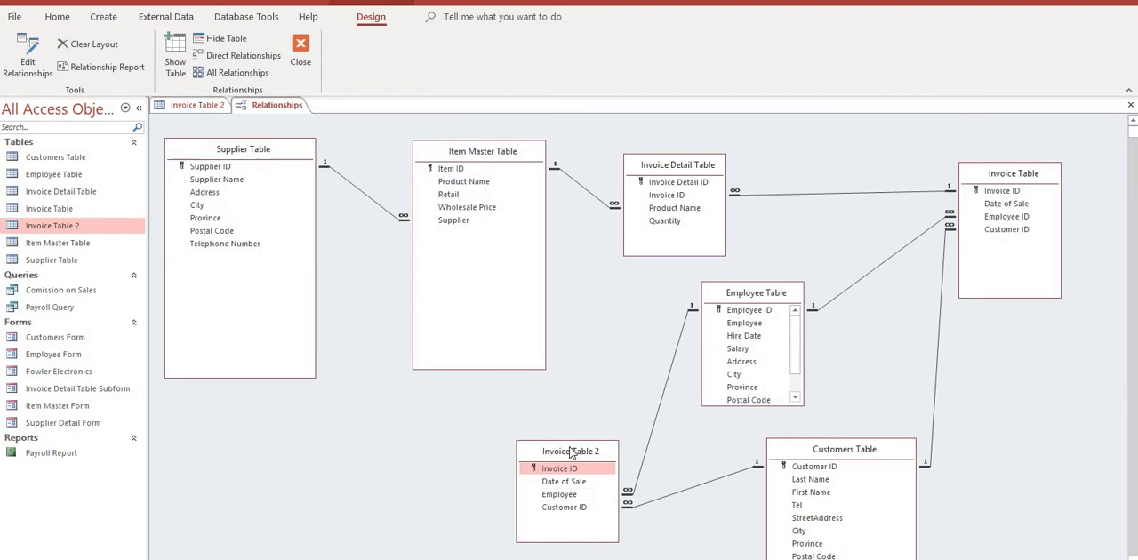
{"action": "left_click", "coordinate": [559, 470]}
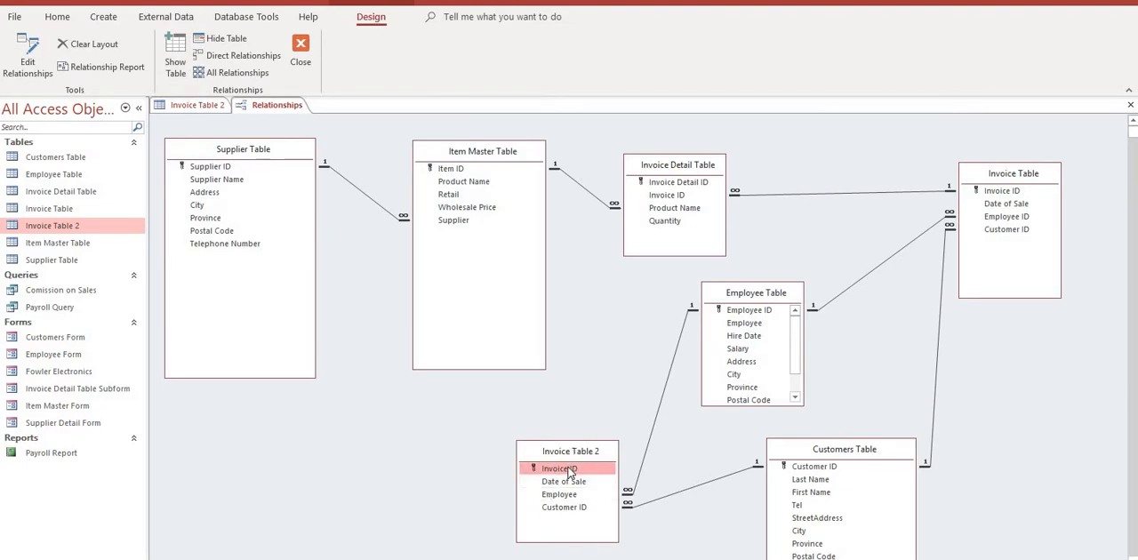
{"action": "mouse_move", "coordinate": [509, 443]}
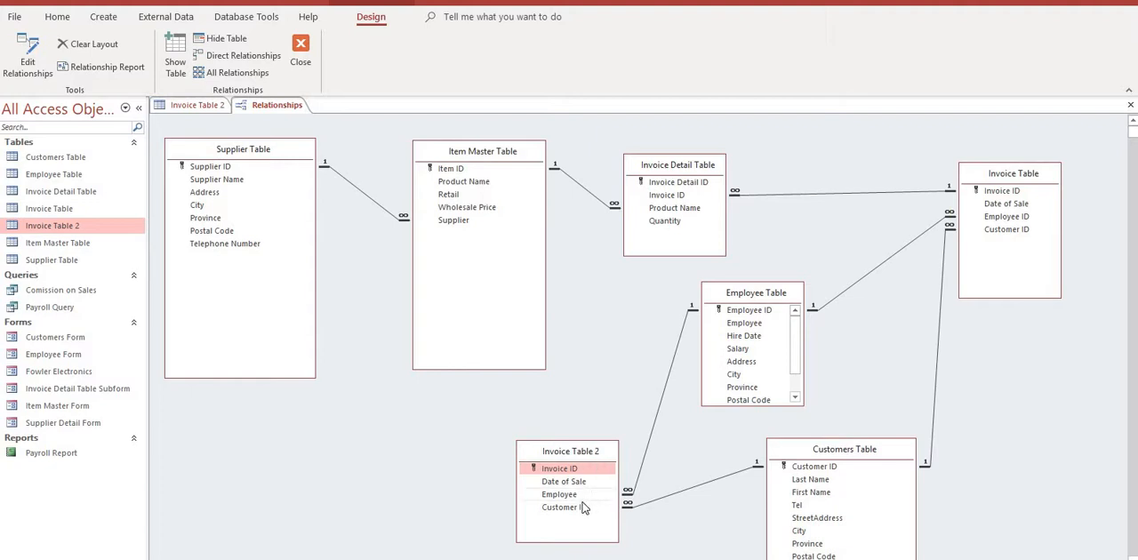
{"action": "mouse_move", "coordinate": [591, 514]}
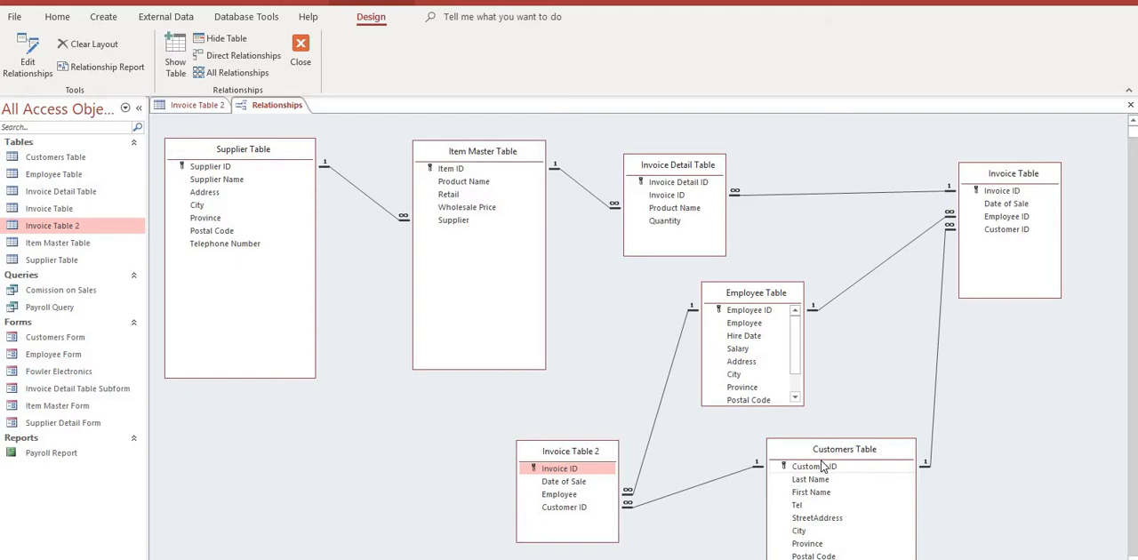
{"action": "mouse_move", "coordinate": [804, 467]}
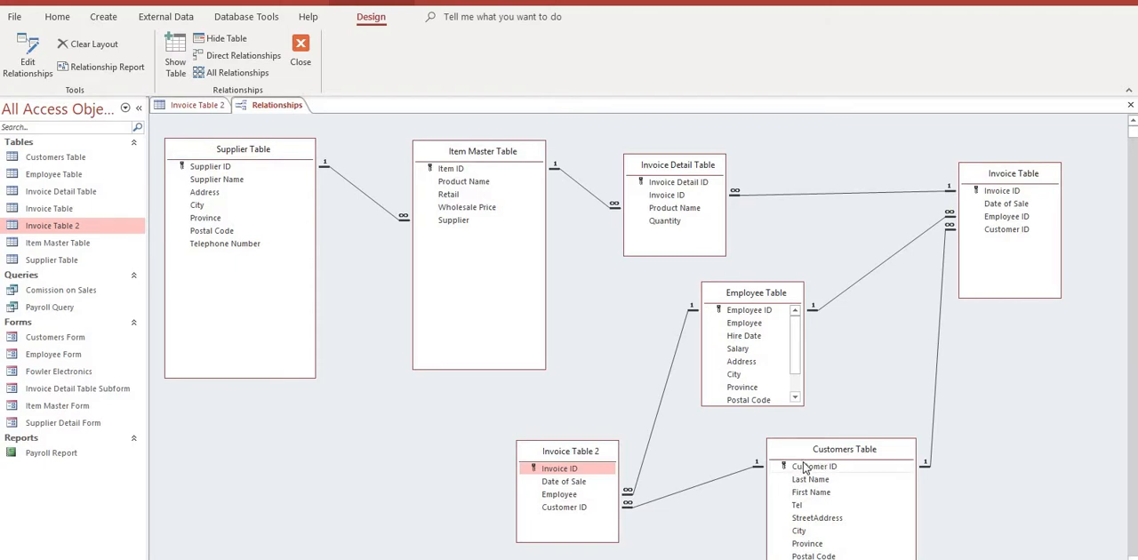
{"action": "mouse_move", "coordinate": [674, 513]}
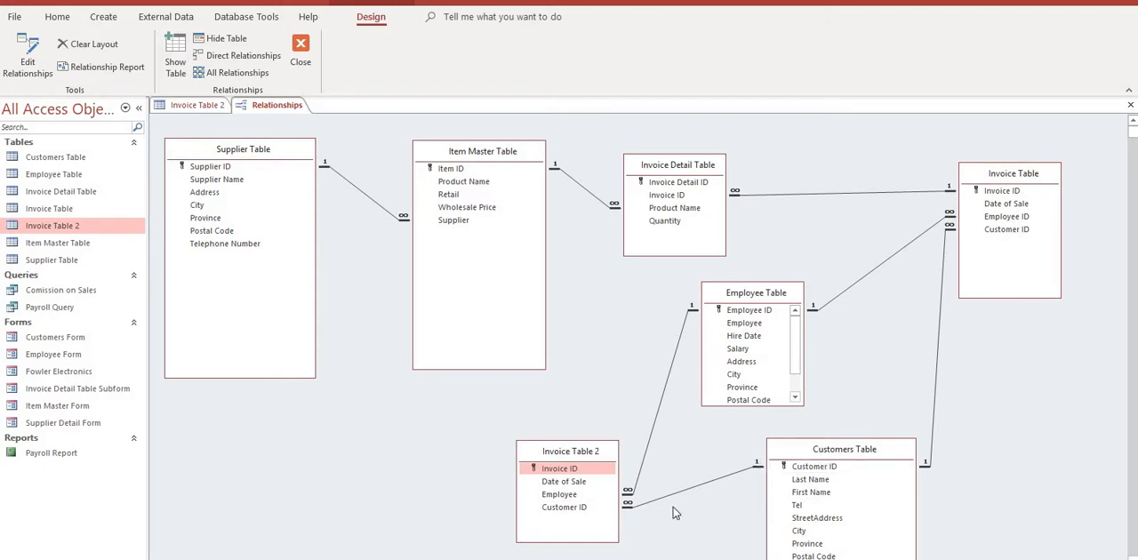
{"action": "mouse_move", "coordinate": [276, 144]}
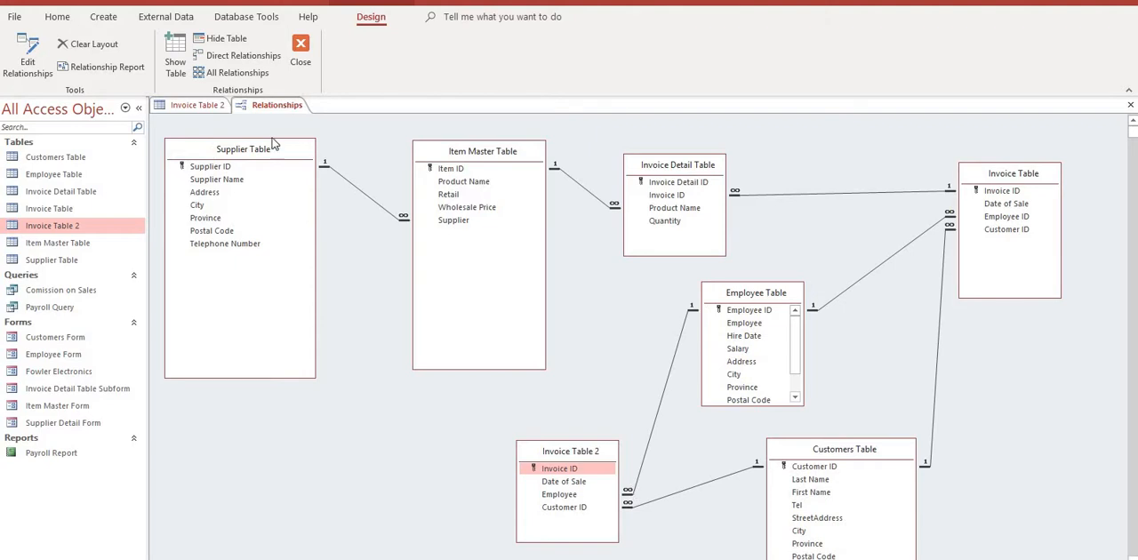
{"action": "right_click", "coordinate": [278, 105]}
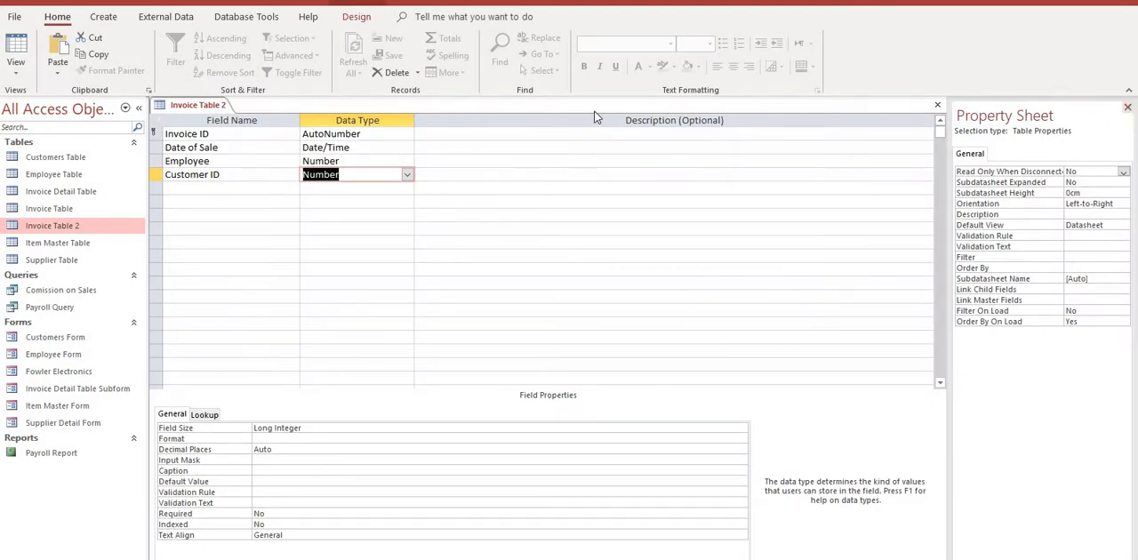
{"action": "mouse_move", "coordinate": [545, 155]}
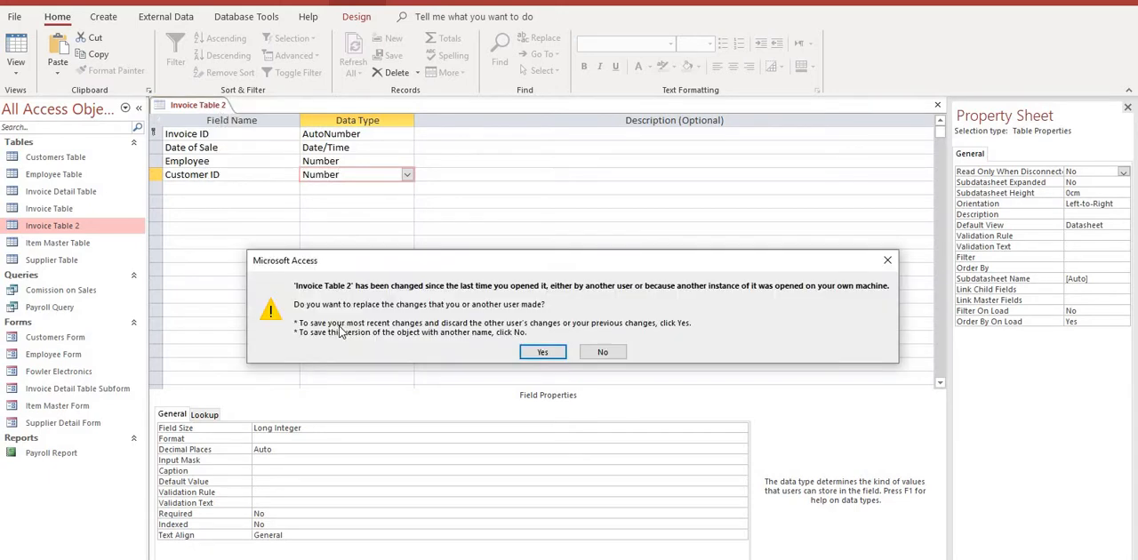
Step: Answer Yes to keep the latest saved changes to Invoice Table 2 and return to its design
{"action": "left_click", "coordinate": [543, 353]}
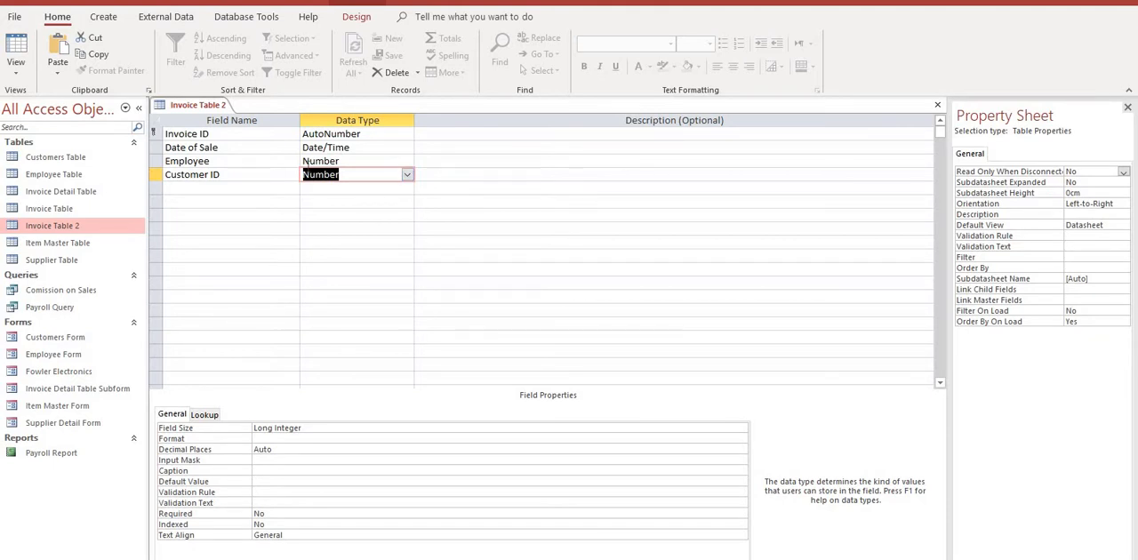
{"action": "mouse_move", "coordinate": [261, 169]}
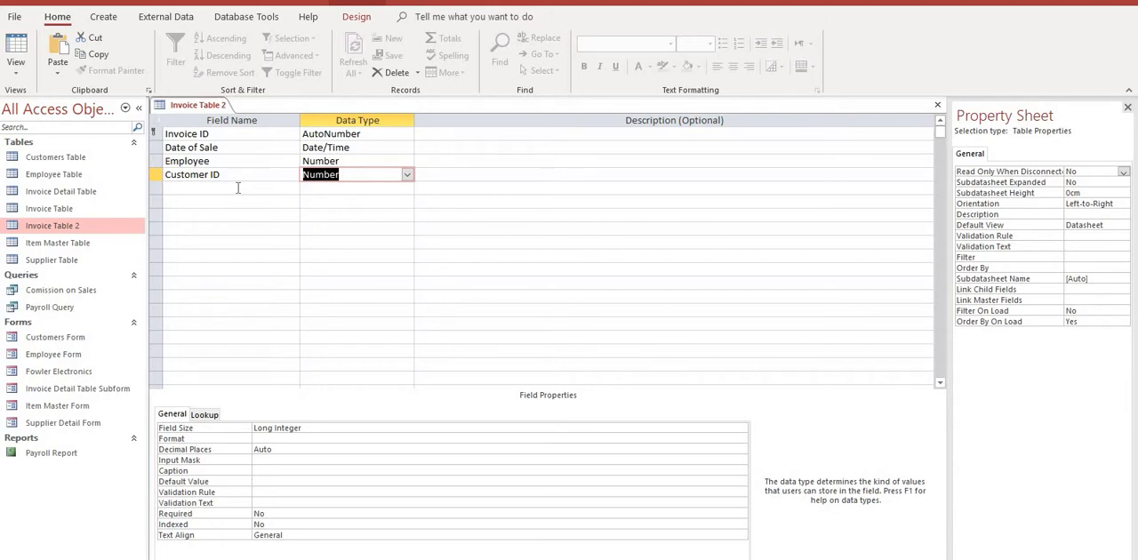
{"action": "mouse_move", "coordinate": [226, 234]}
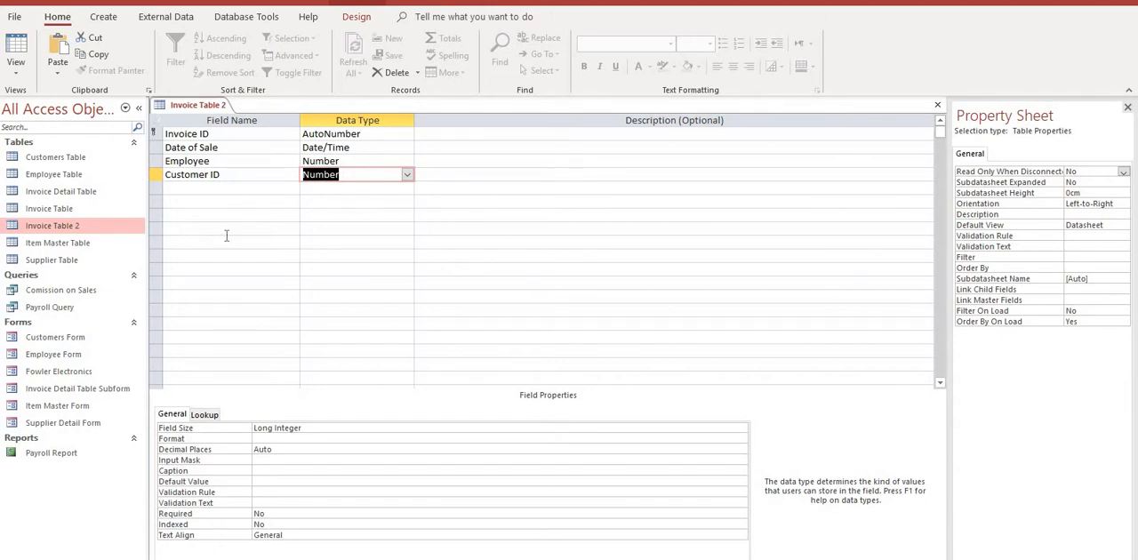
{"action": "mouse_move", "coordinate": [69, 534]}
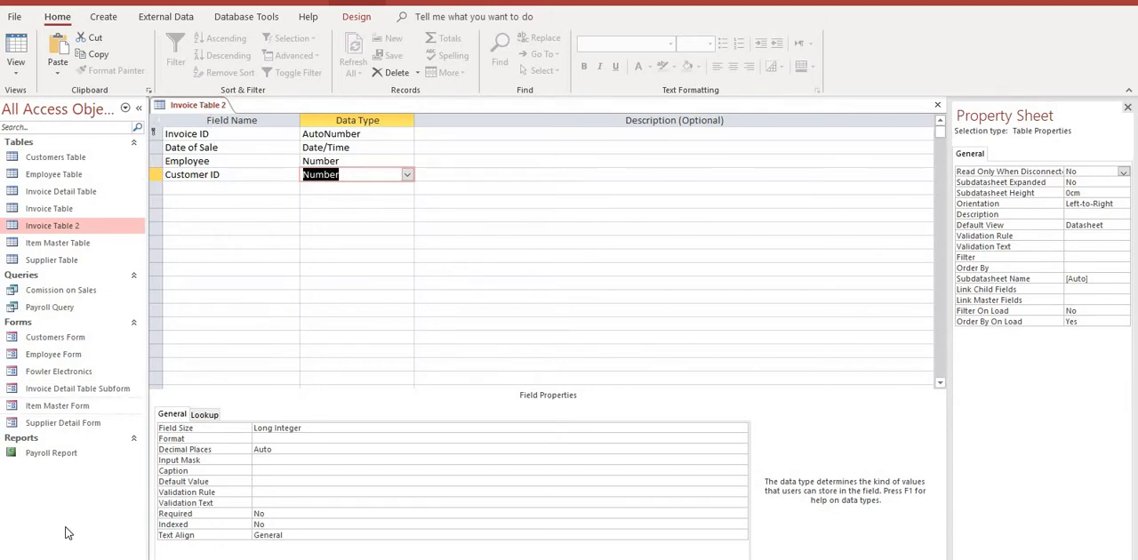